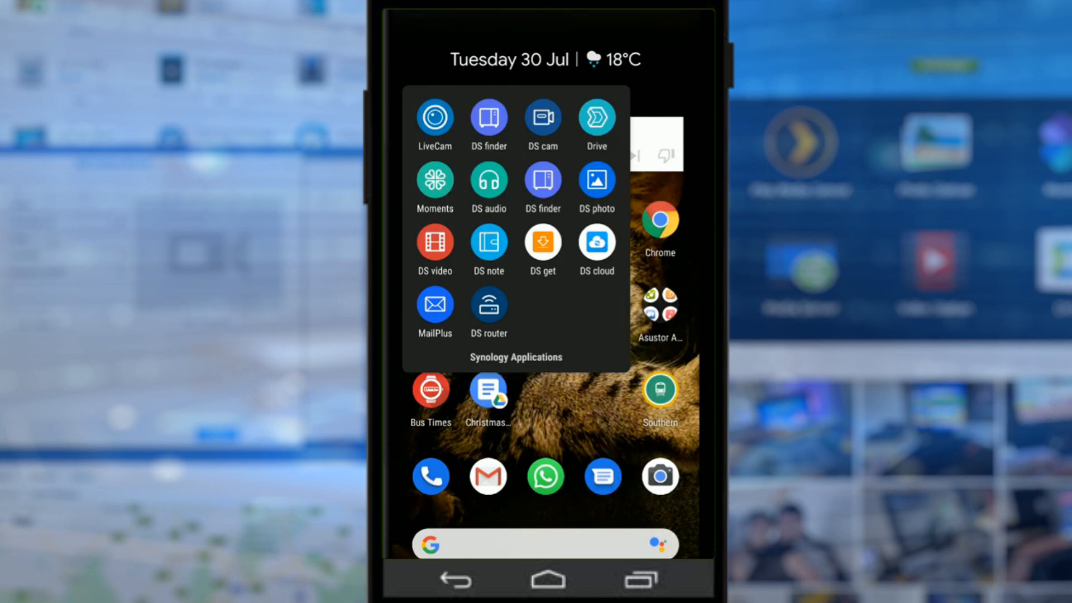
Launch Synology Drive from the Synology Applications folder to reach the My Drive list
click(594, 119)
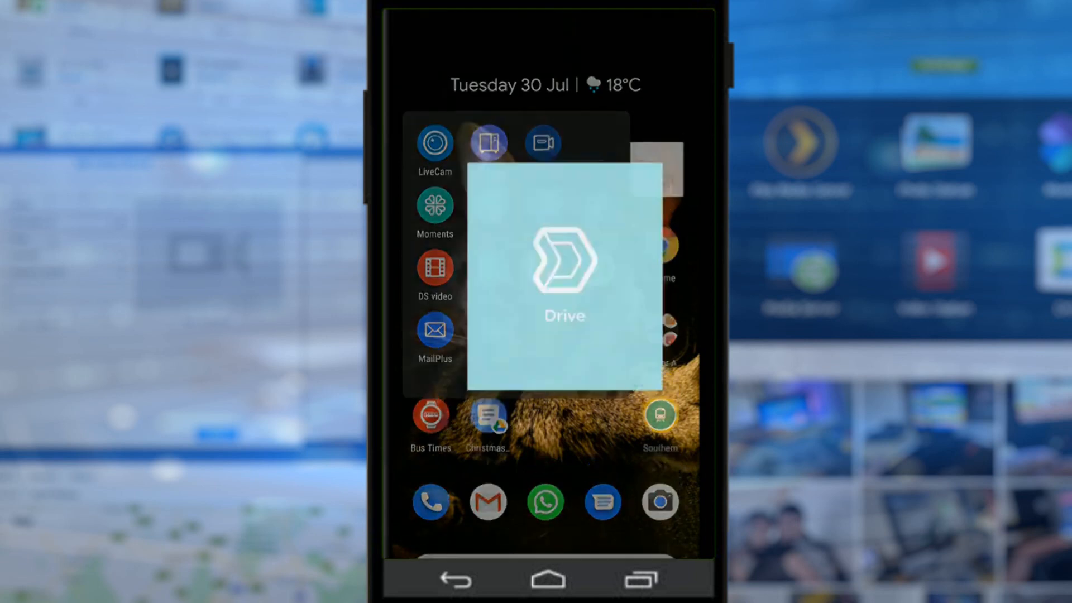
click(563, 267)
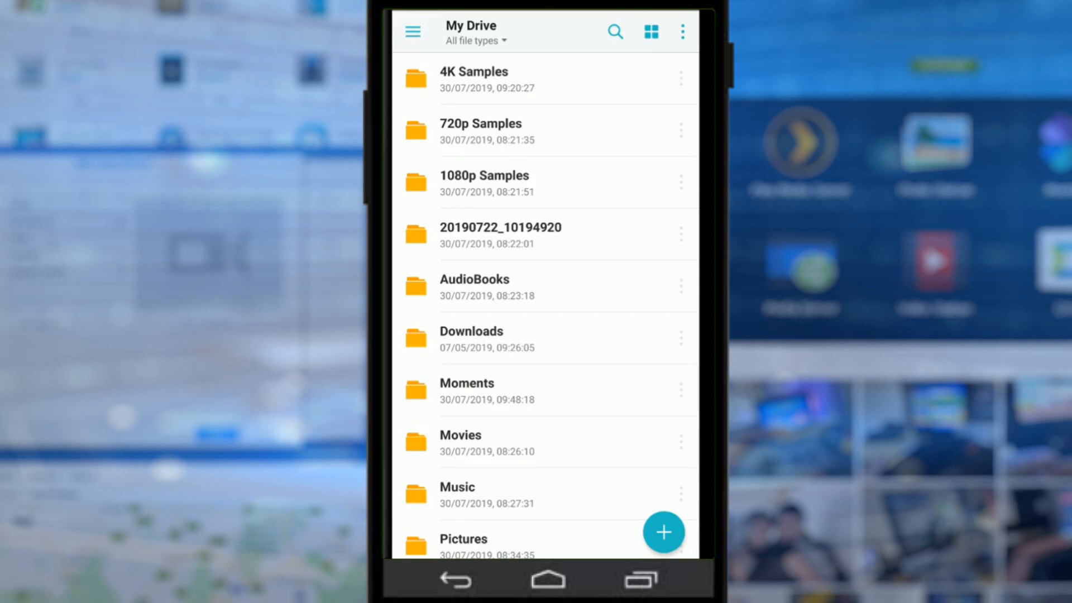
Switch from My Drive to Team Folders via the navigation drawer
click(413, 32)
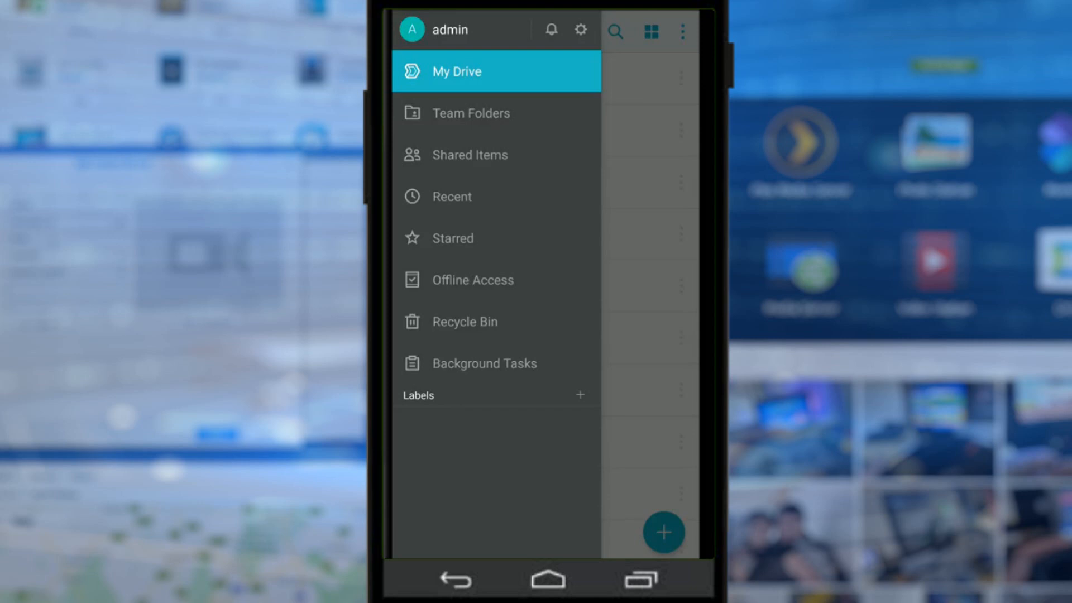
click(457, 71)
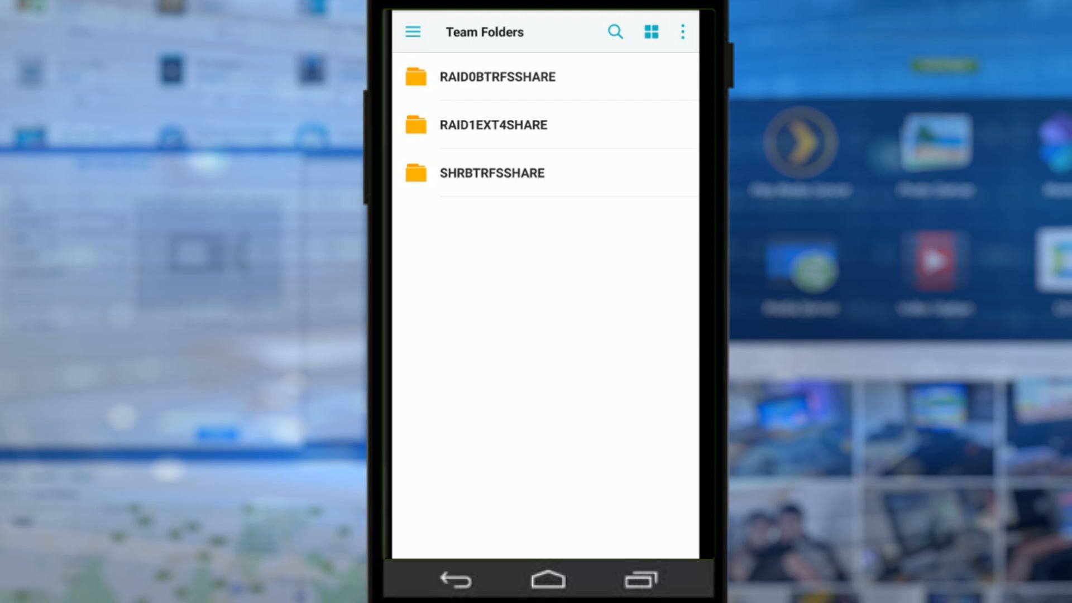
Open RAID0BTRFSSHARE and then its TV Shows folder with four videos
click(496, 77)
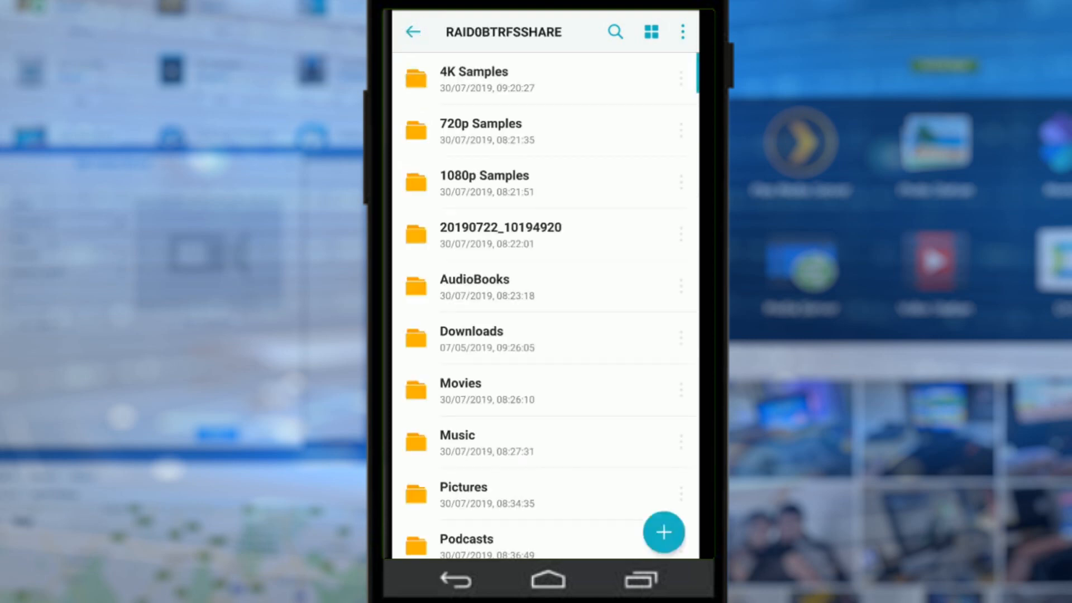
scroll(down, 3)
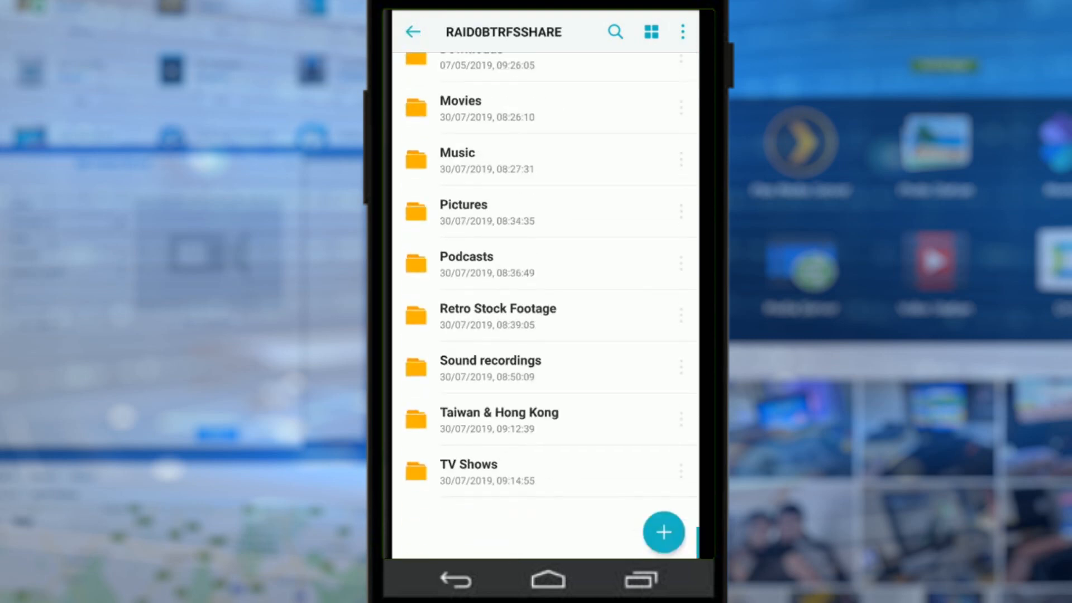
click(413, 31)
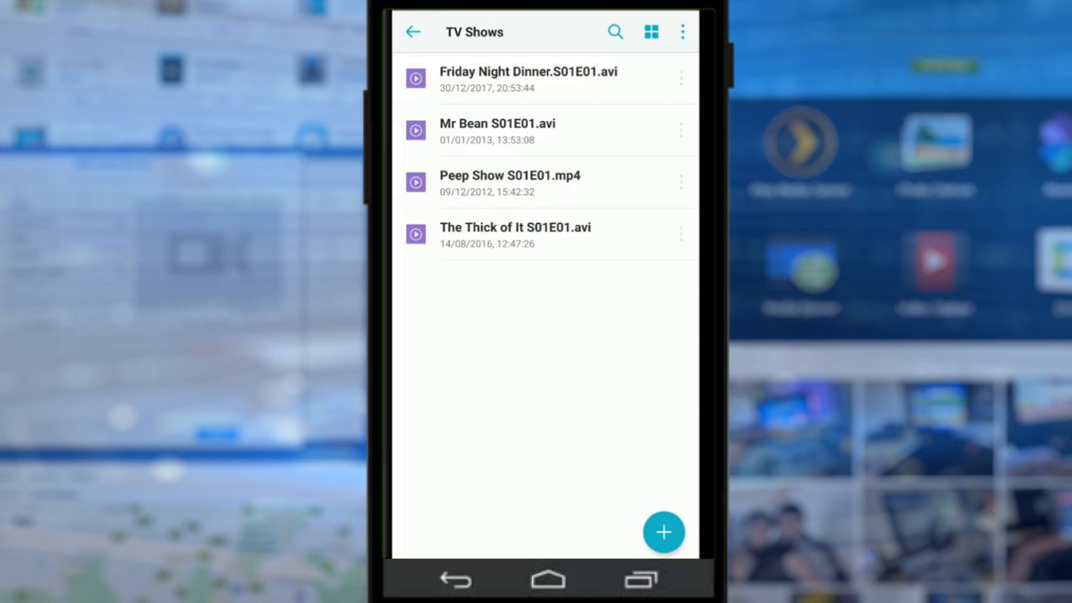
Toggle TV Shows between thumbnail and list view, then show the add-content options
click(514, 234)
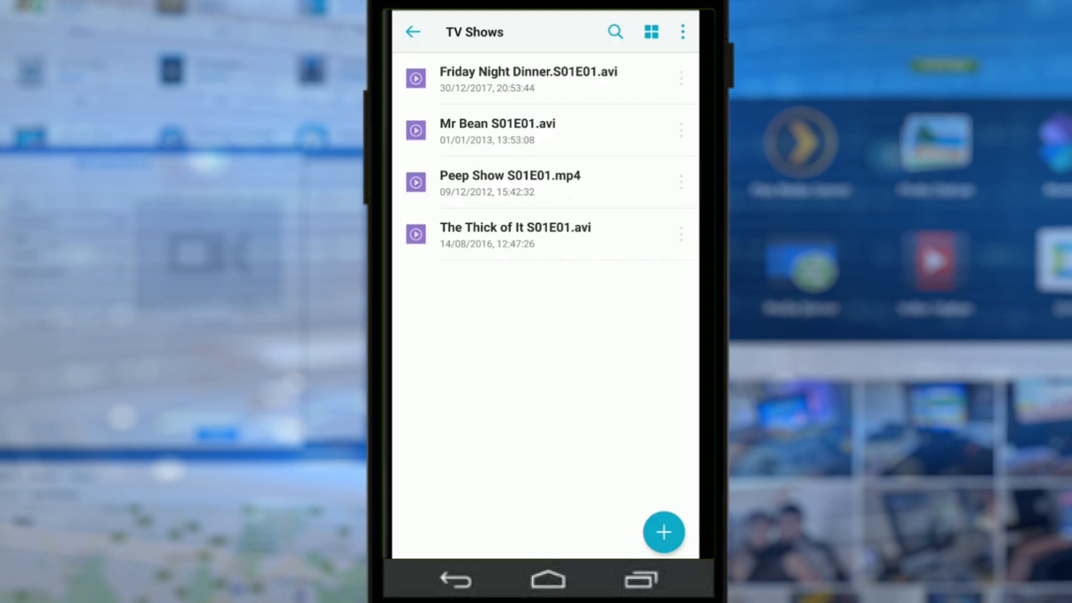
click(650, 31)
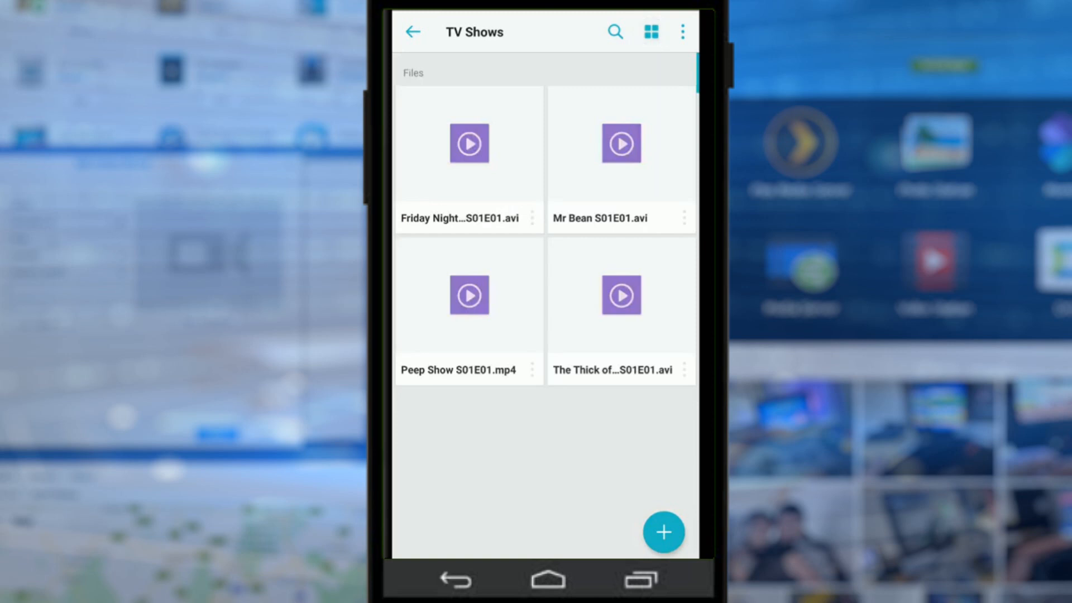
click(681, 31)
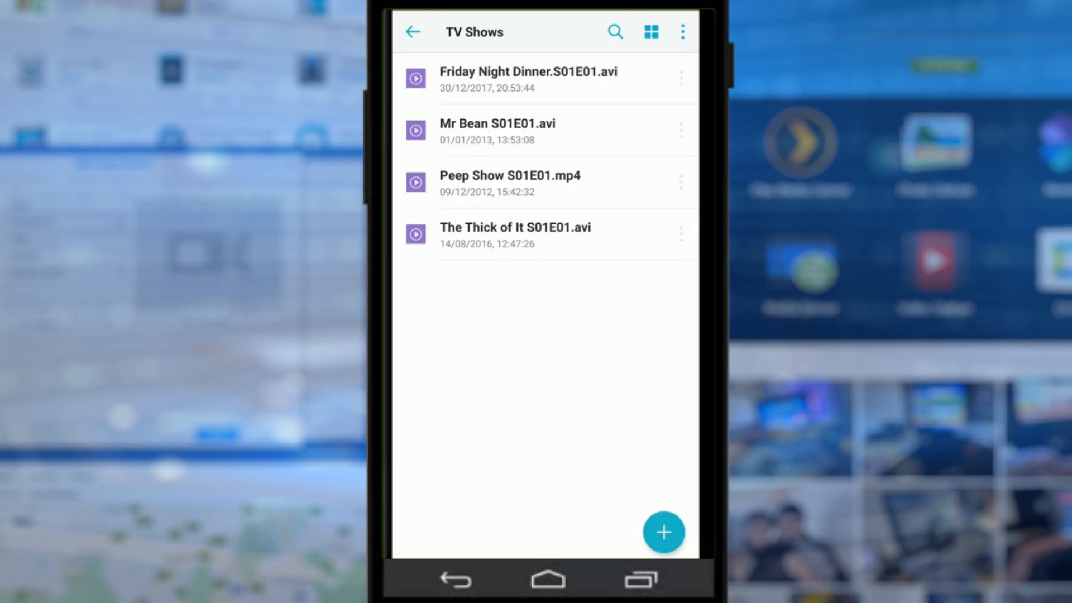
click(663, 531)
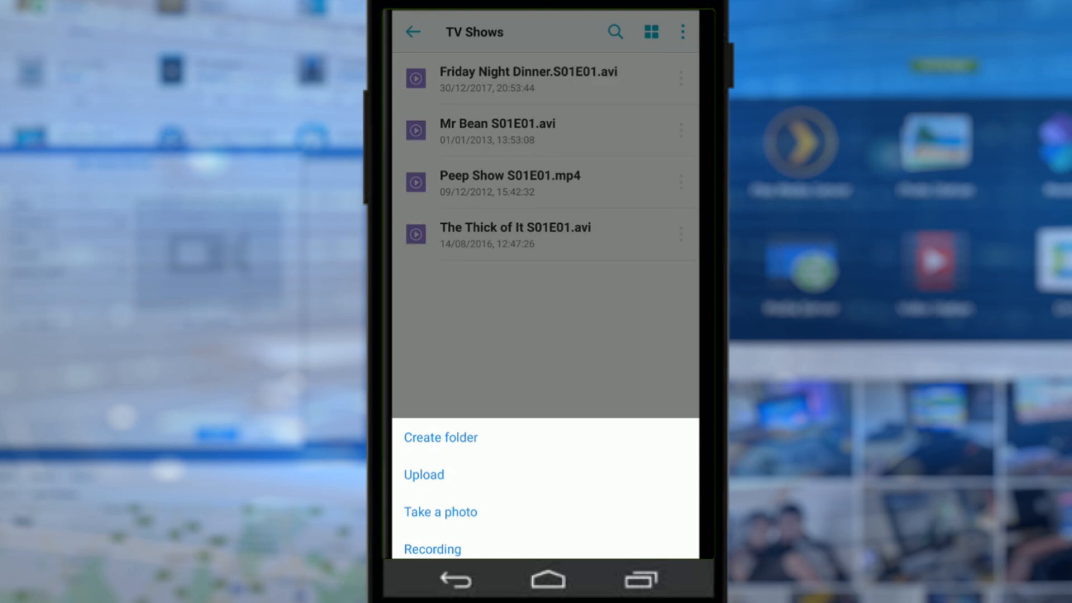
Create a 'test' folder in TV Shows and upload a newly captured camera photo into it
click(441, 437)
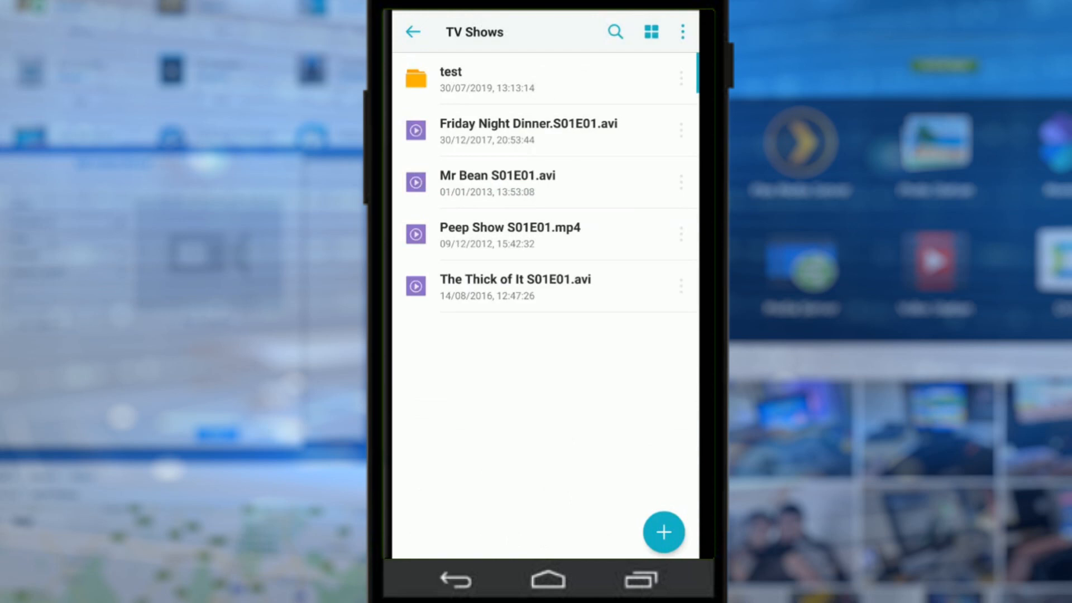
click(662, 532)
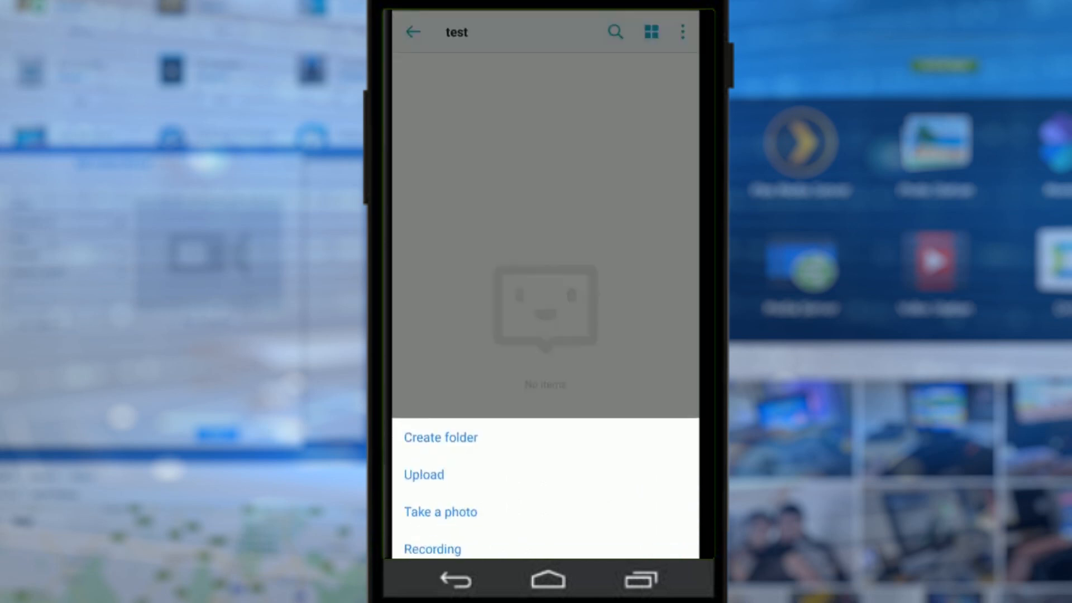
click(423, 474)
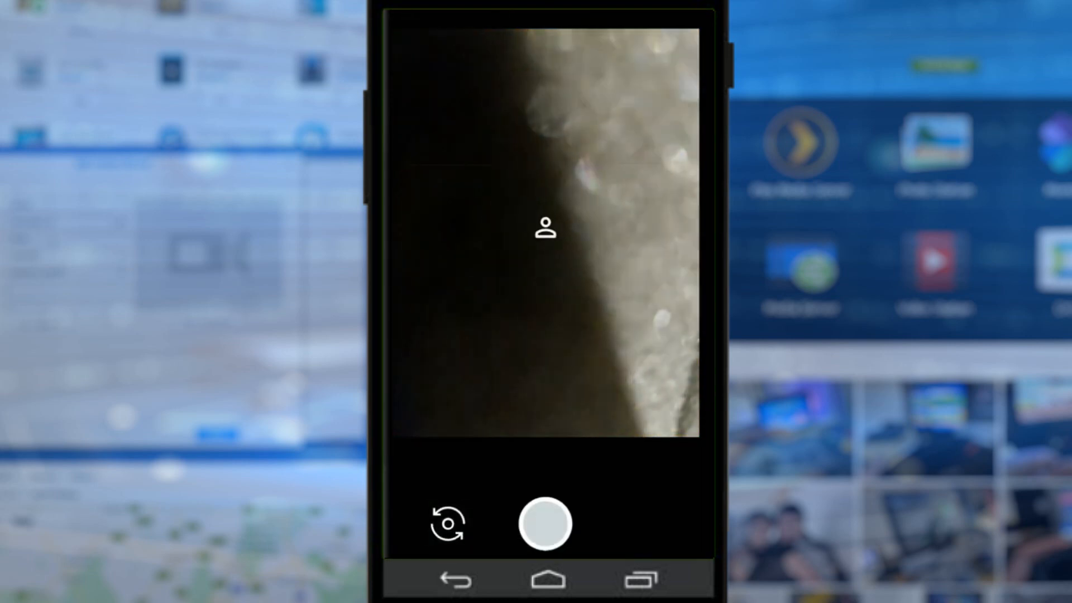
click(545, 523)
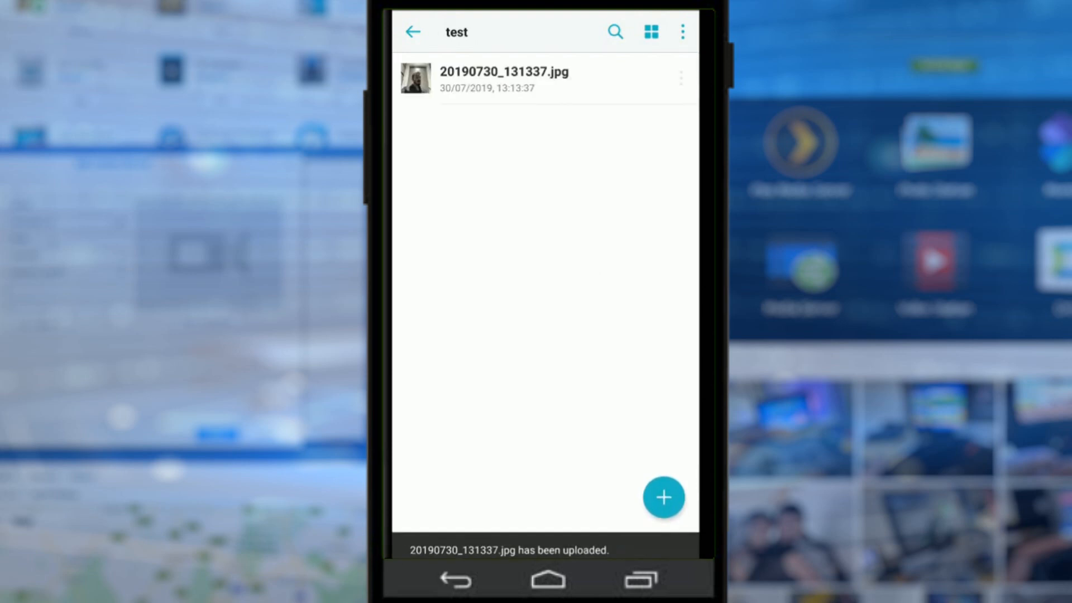
Preview the photo, upload MVIMG_20190730_122807.jpg to test, and return toward RAID0BTRFSSHARE
click(504, 78)
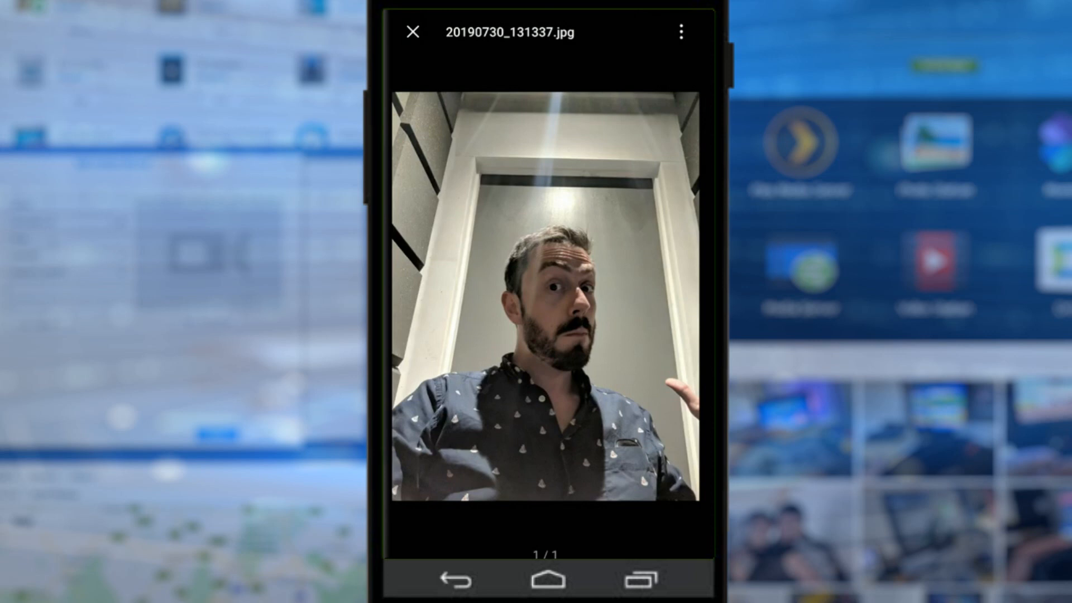
click(413, 32)
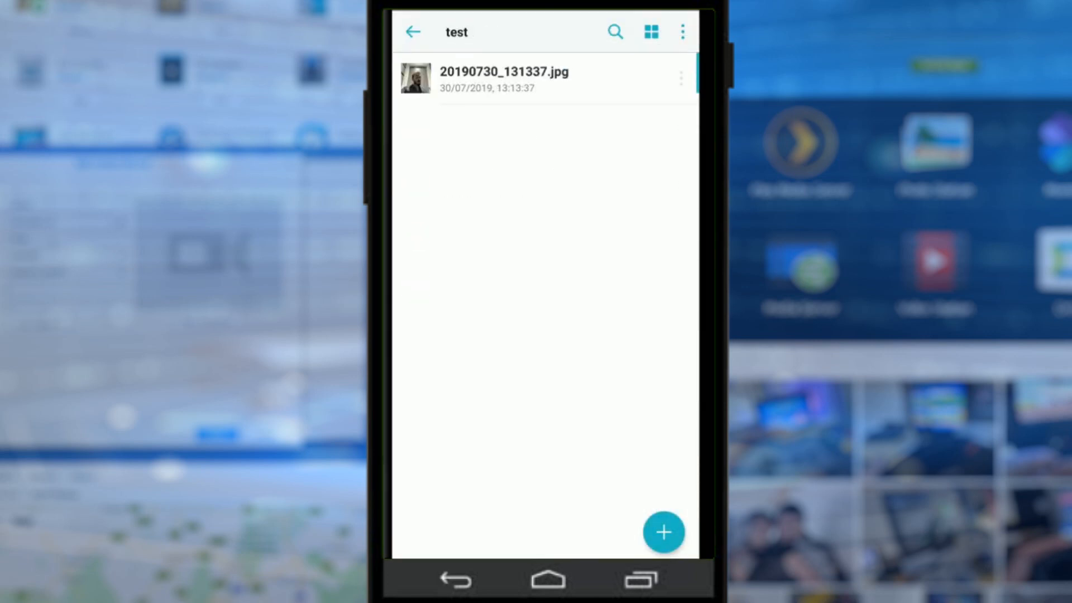
click(662, 532)
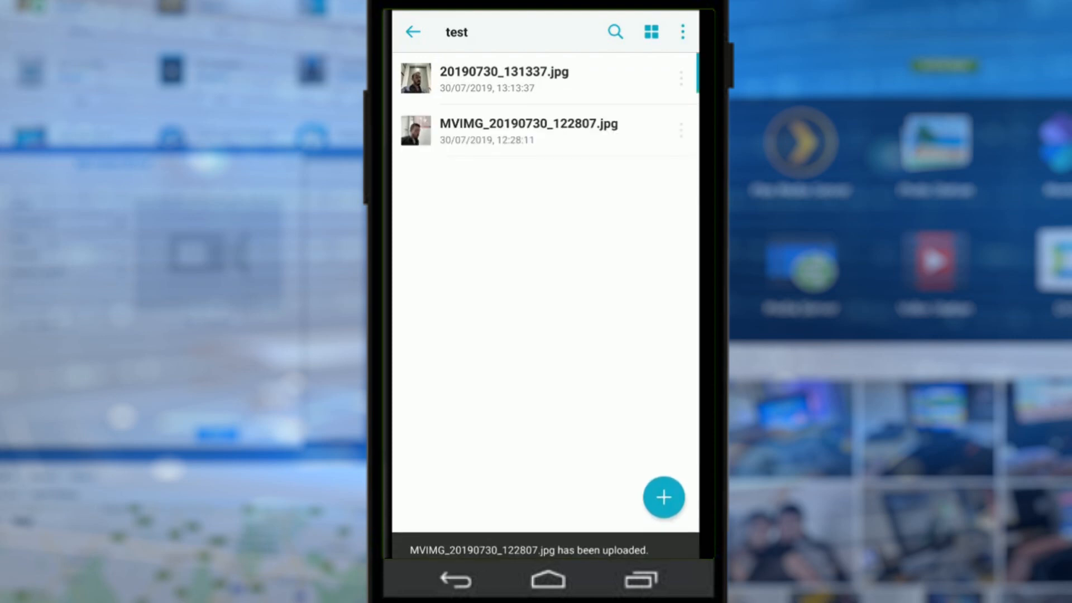
click(528, 130)
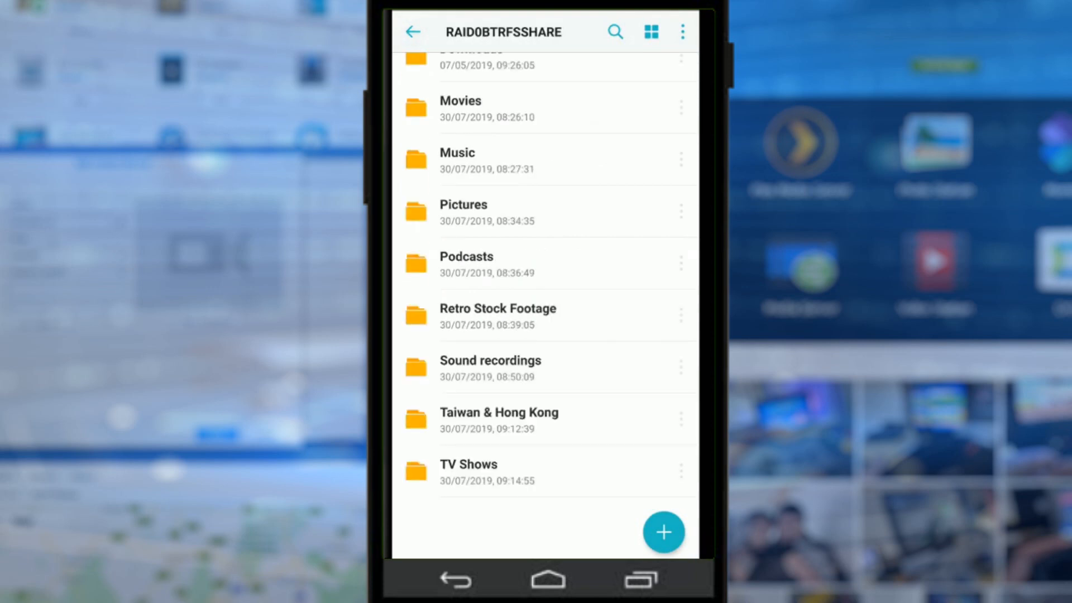
click(456, 159)
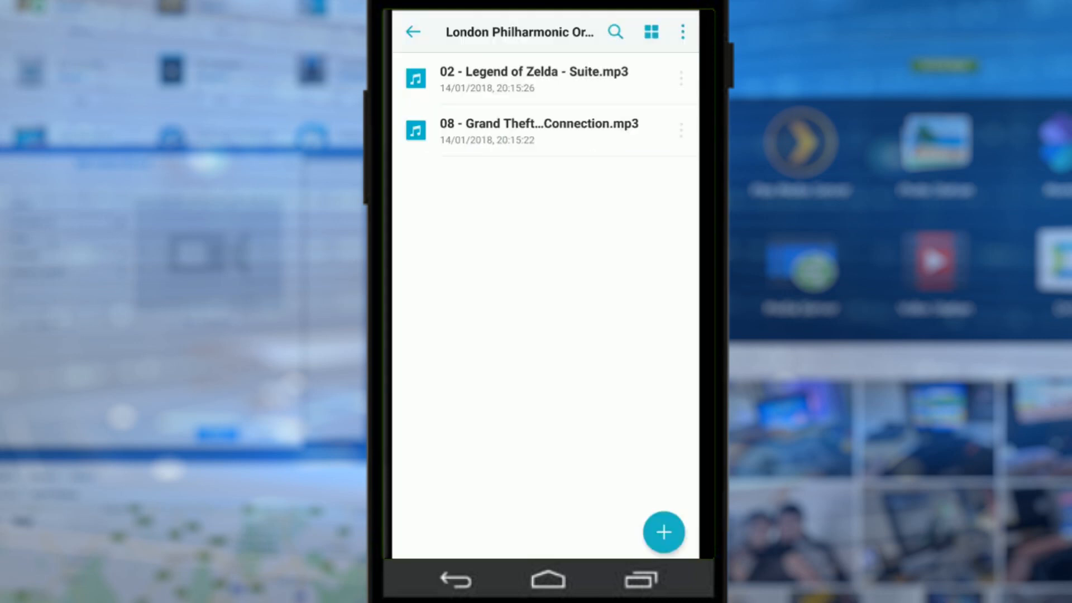
click(662, 532)
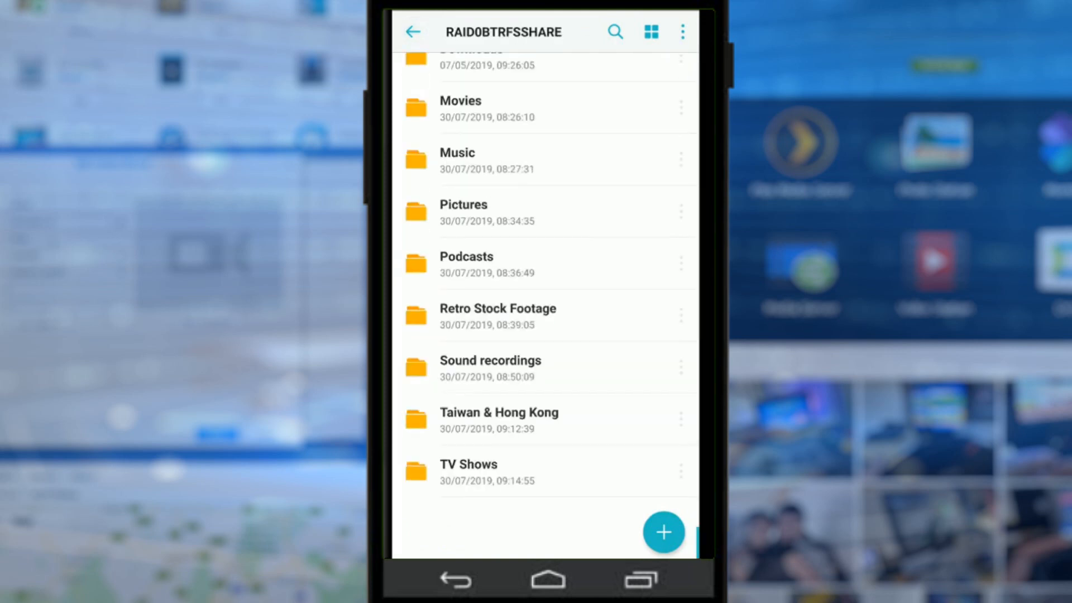
Peek into the Downloads folder, then back out to the Team Folders list
scroll(up, 3)
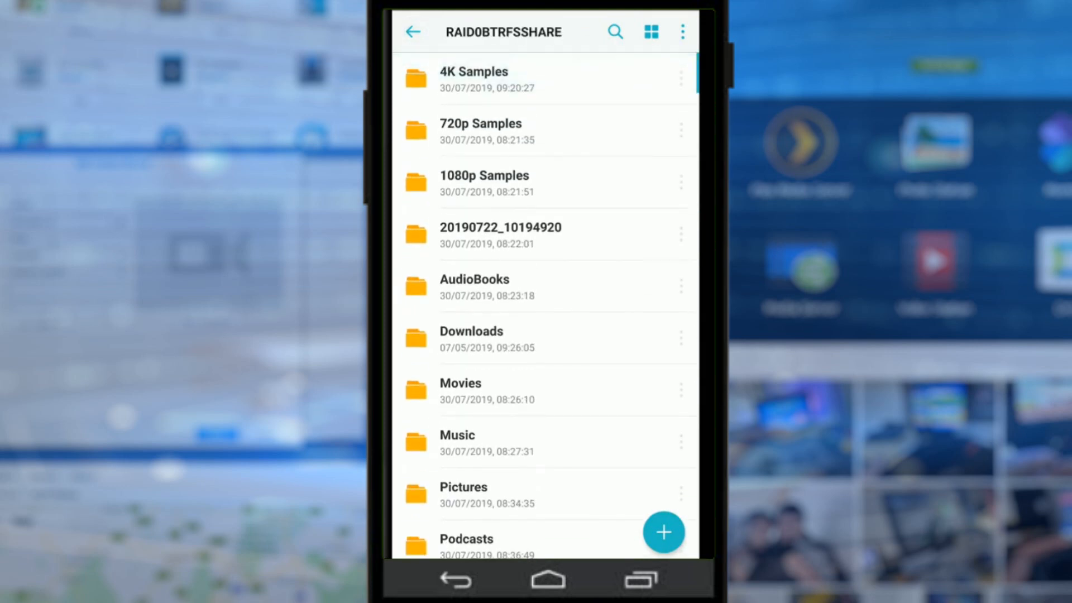
click(471, 338)
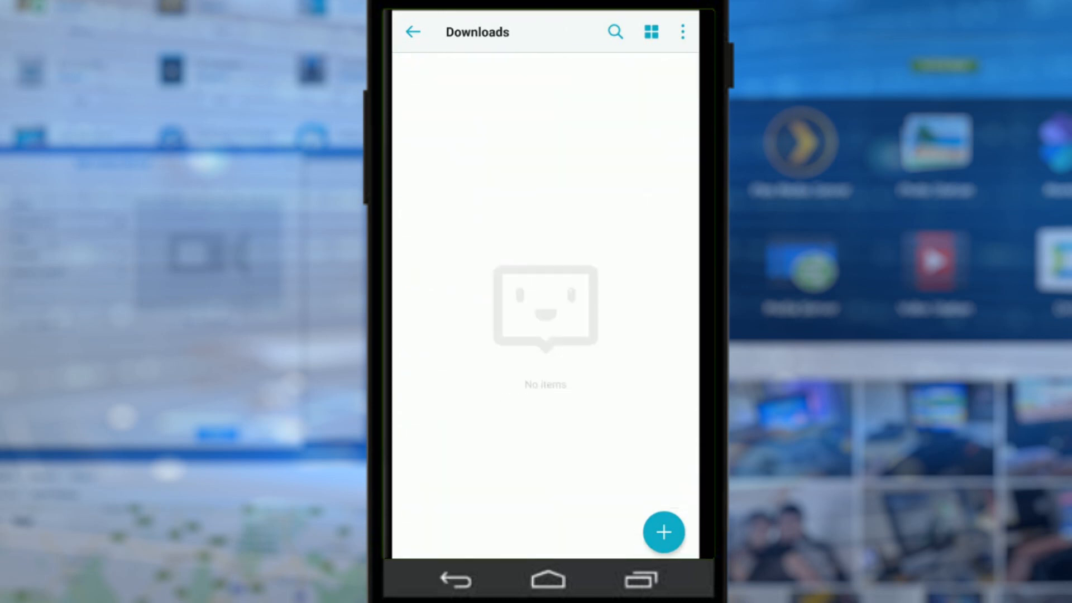
click(413, 31)
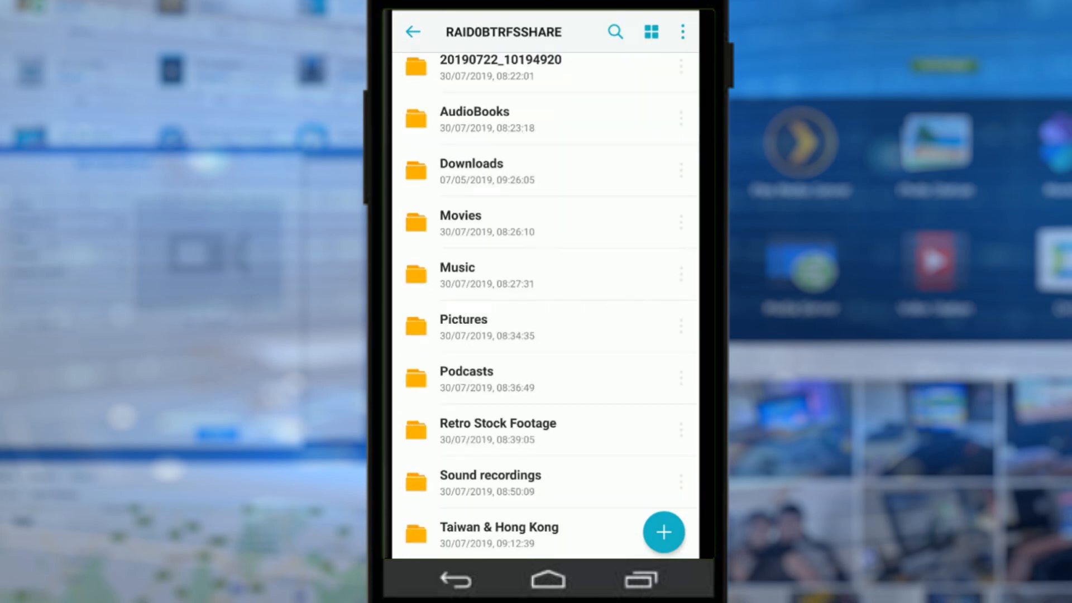
scroll(down, 3)
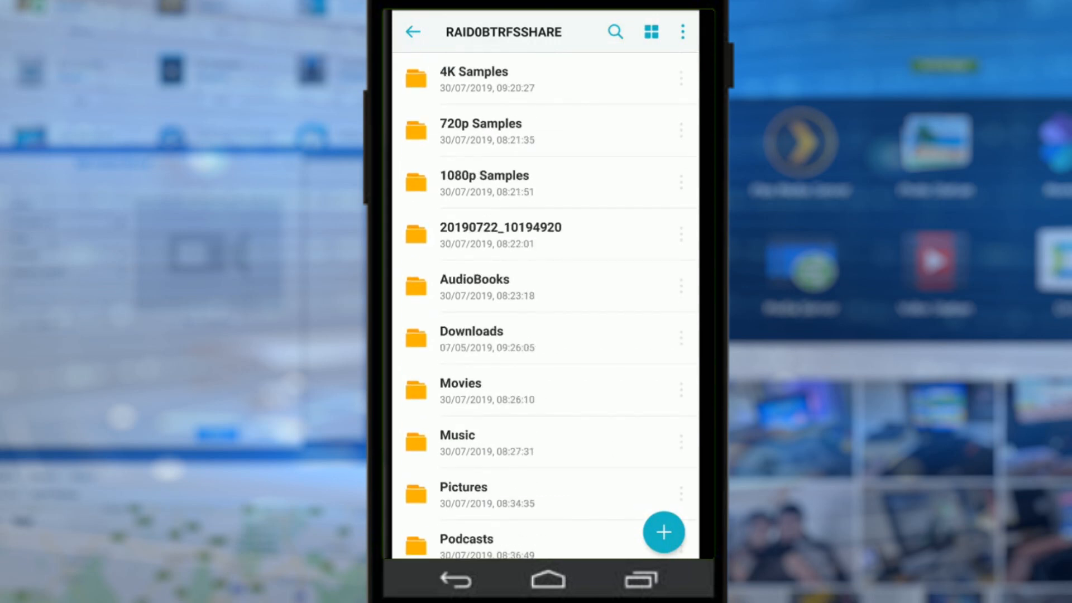
click(413, 31)
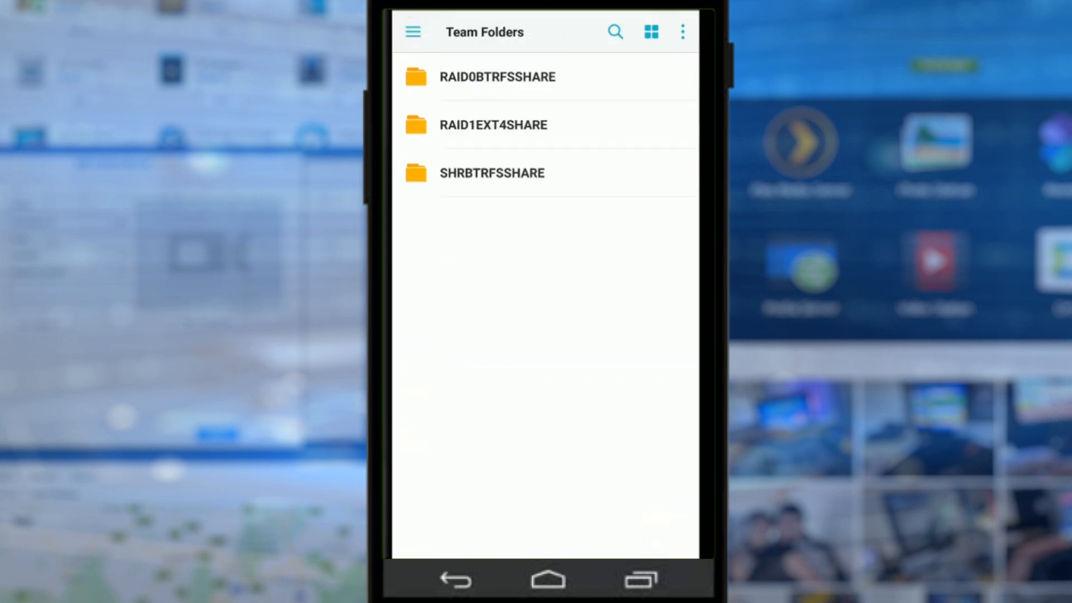
Go to My Drive and open its Pictures folder listing the album folders
click(413, 31)
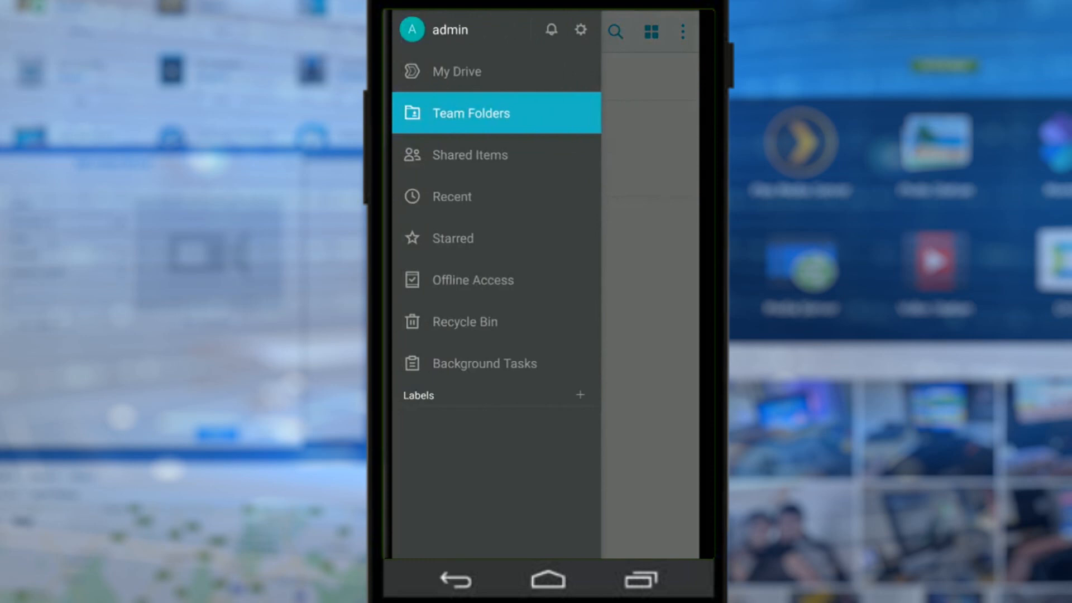
click(456, 72)
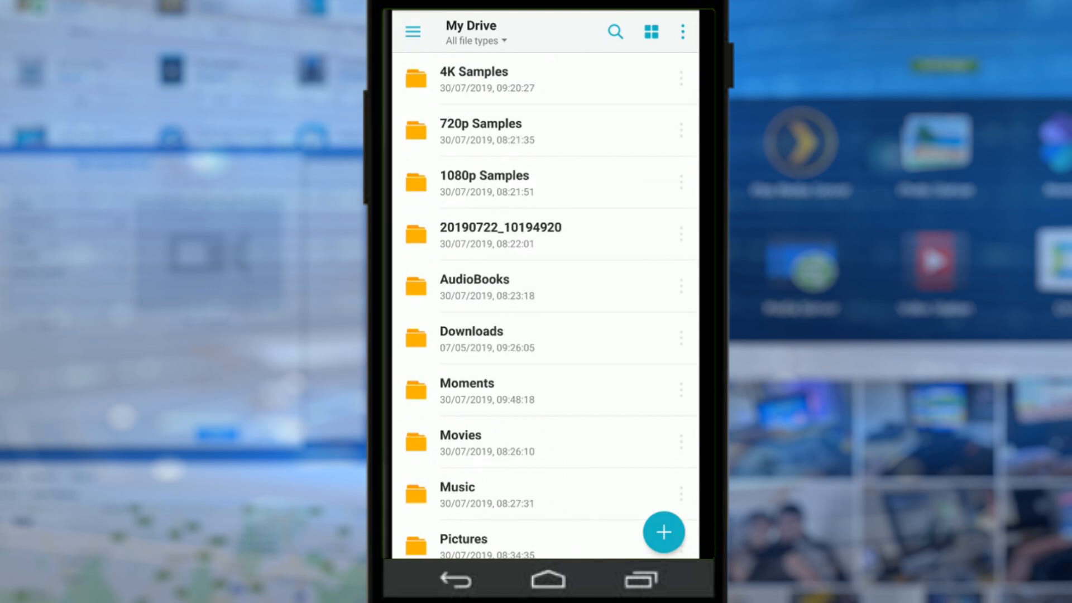
click(413, 31)
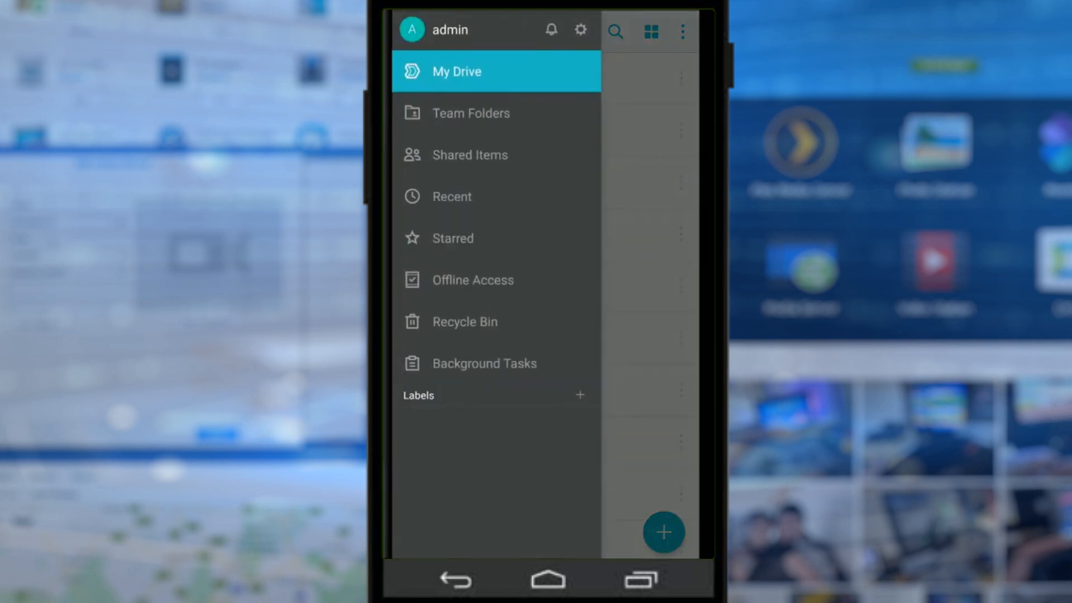
click(470, 154)
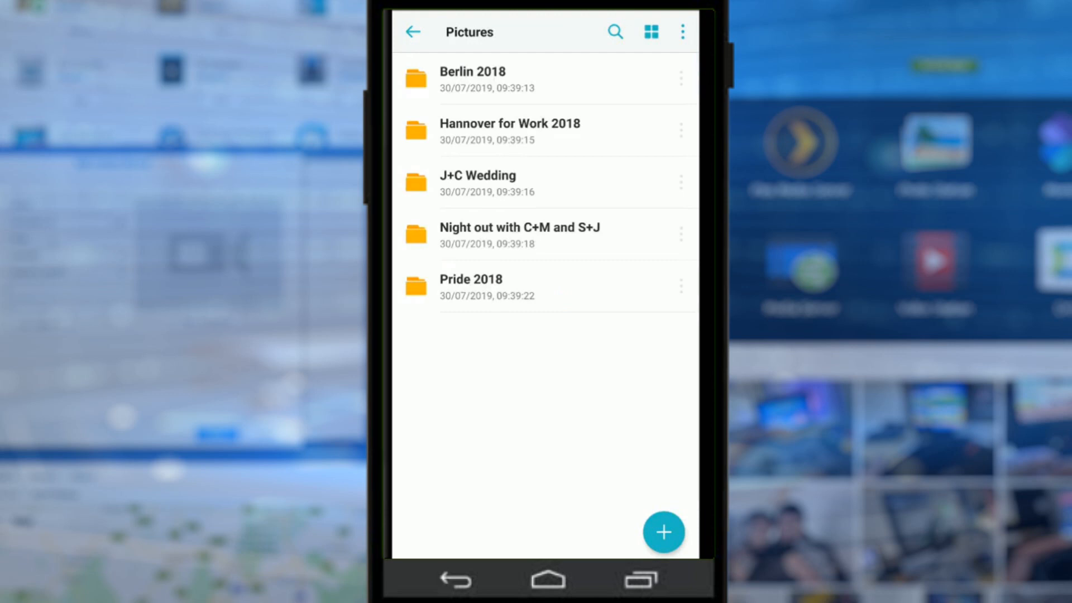
Open an album, swipe through its photos and show actions for IMG_20180801_191838.jpg
click(470, 280)
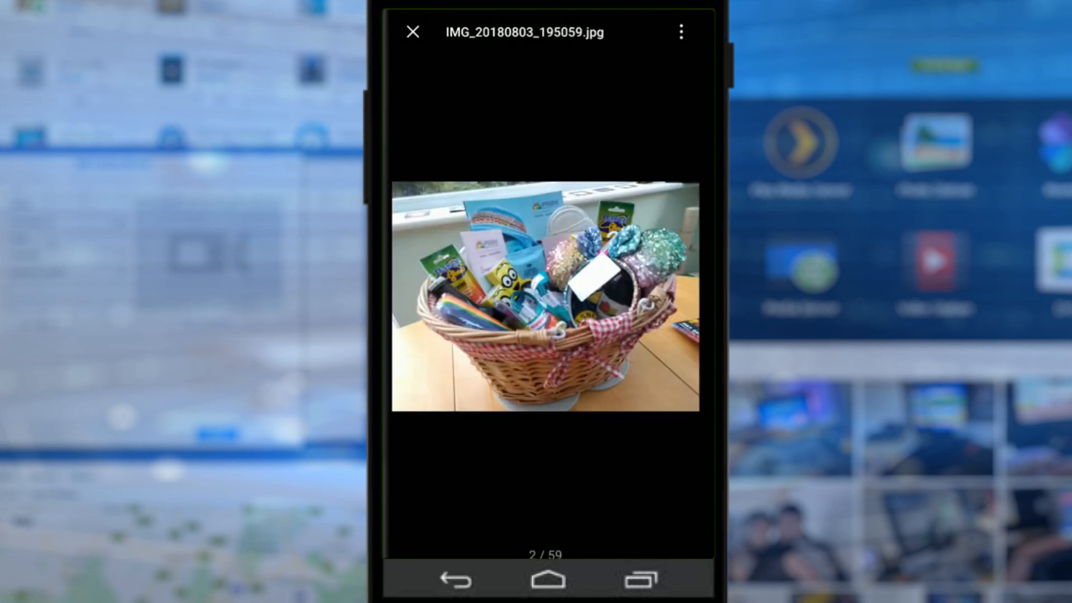
drag(649, 297, 444, 297)
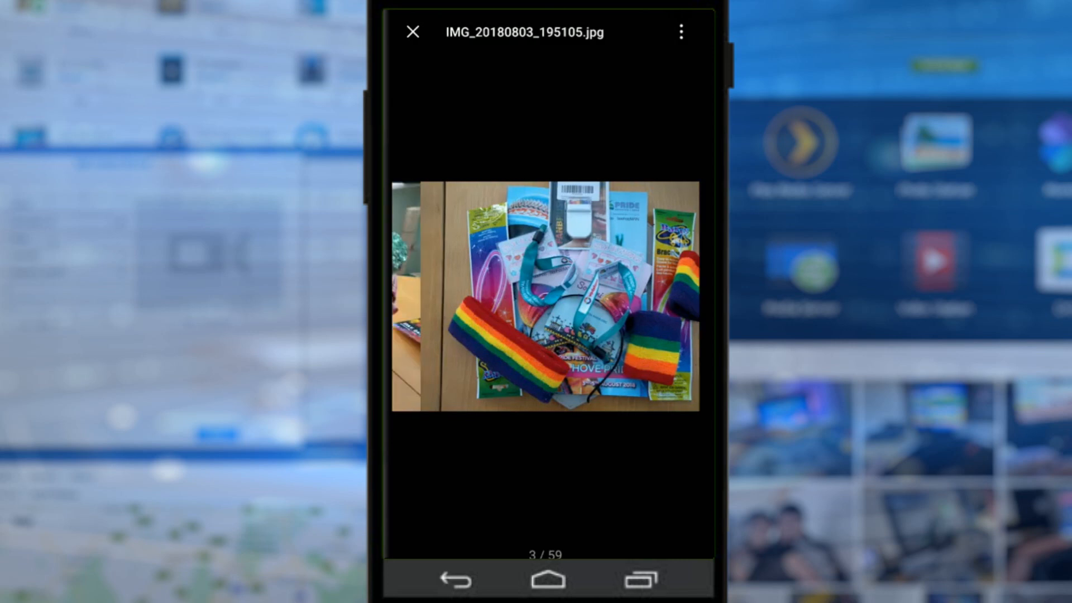
scroll(right, 3)
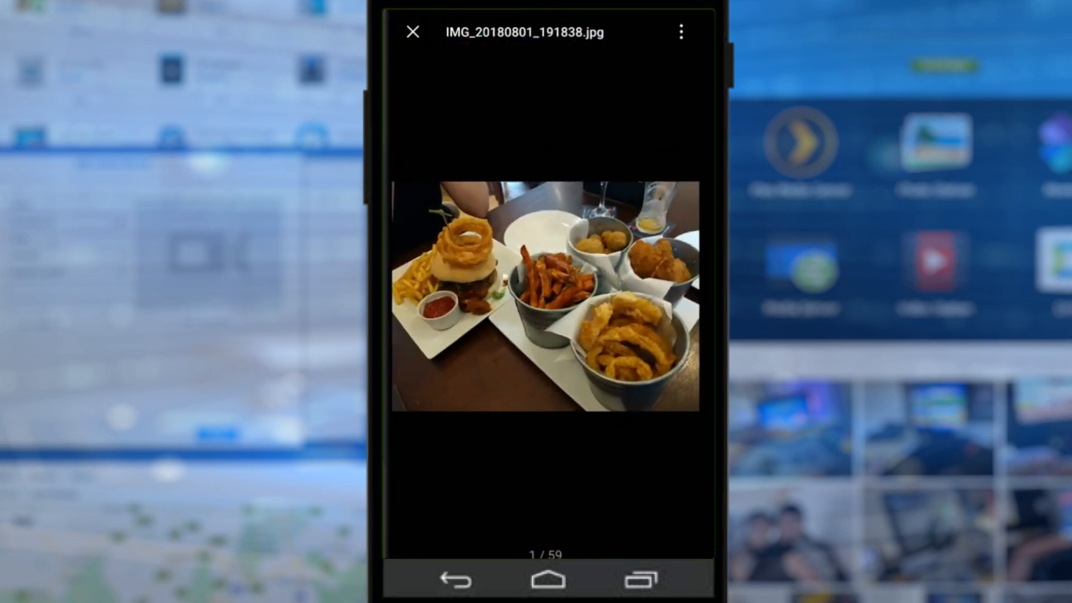
click(681, 31)
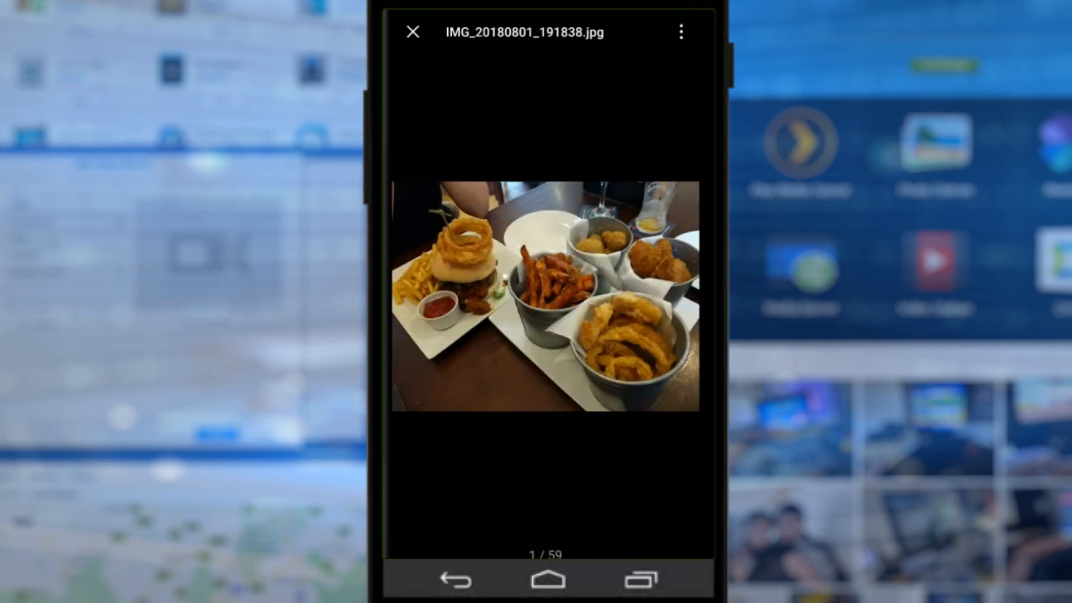
click(681, 32)
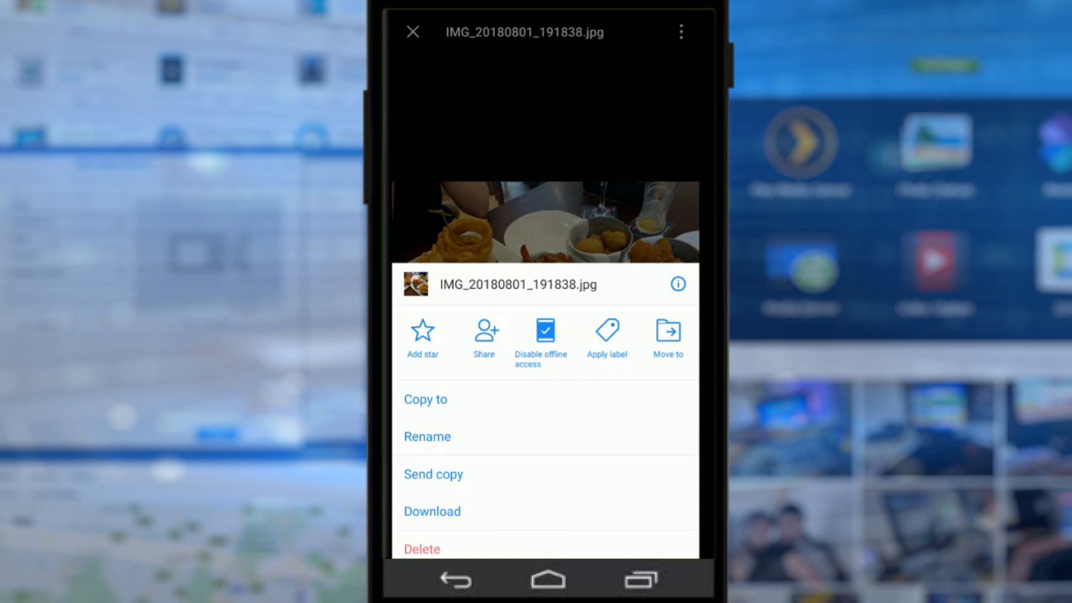
click(483, 335)
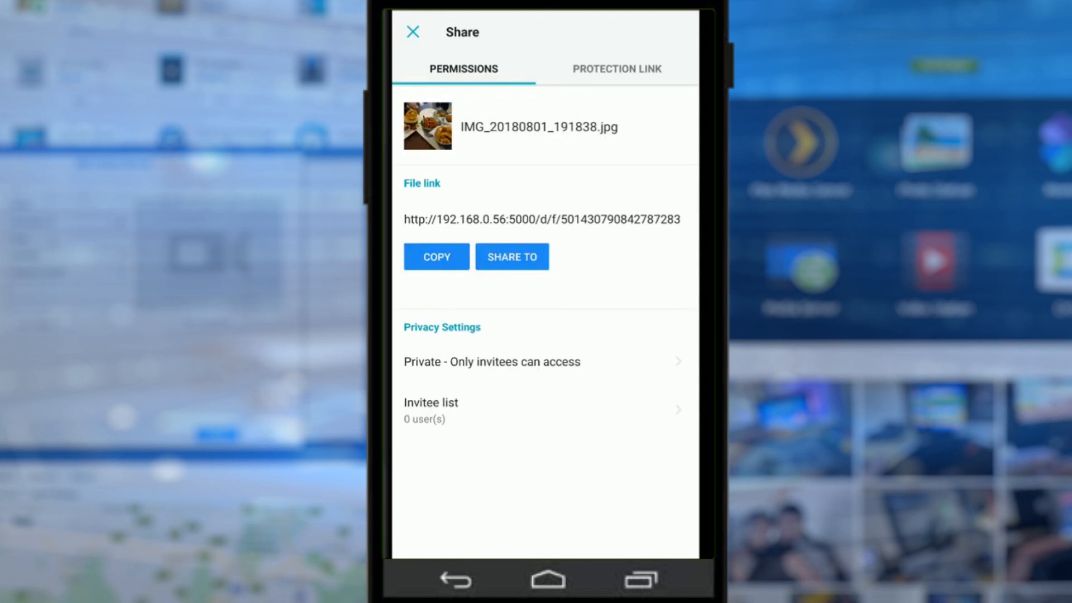
click(616, 68)
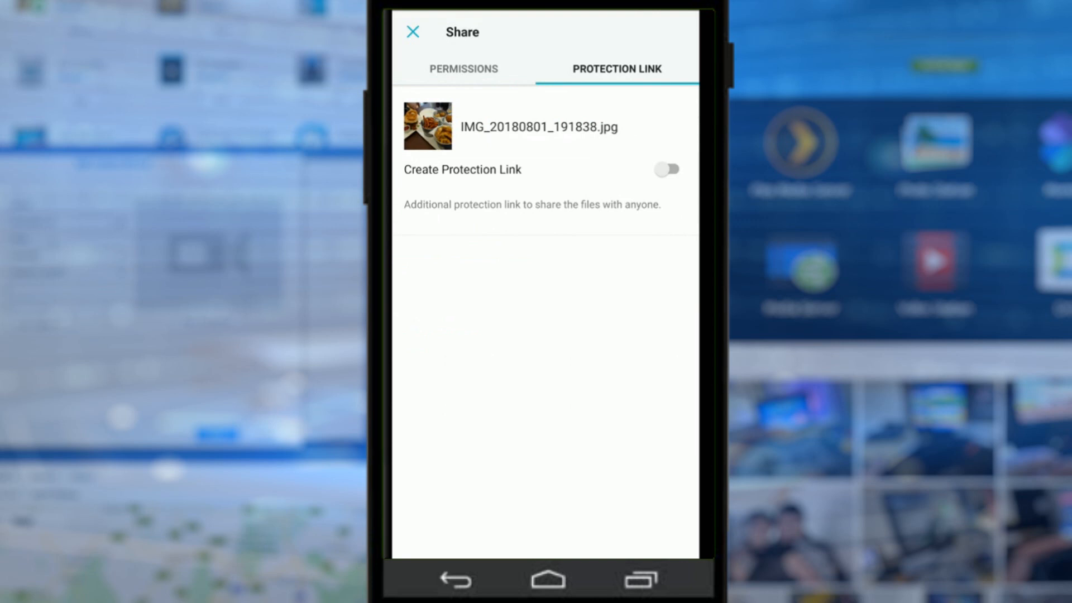
click(464, 68)
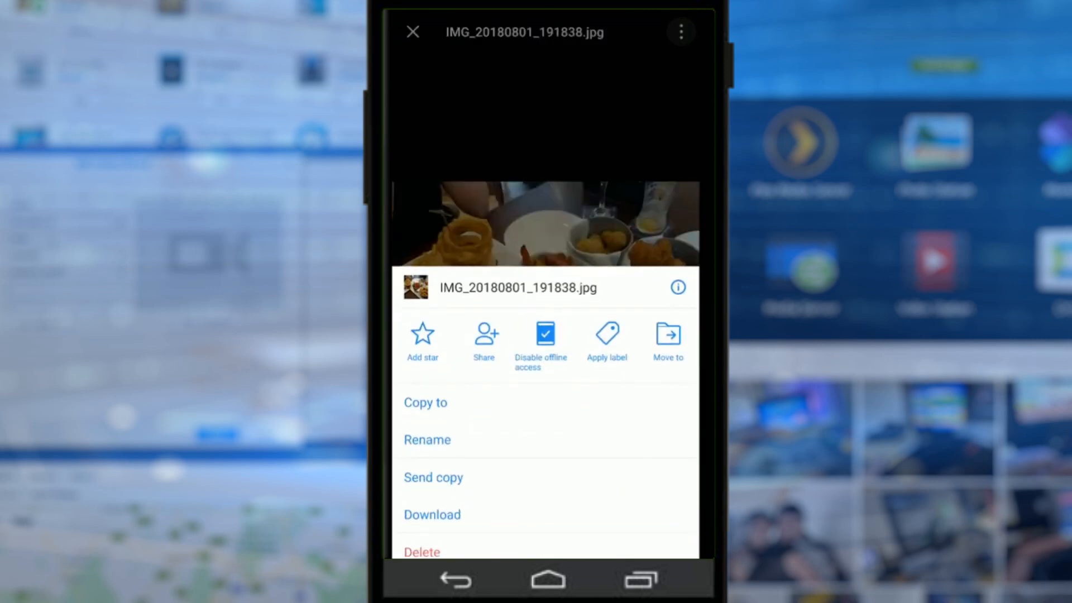
Revisit the food photo's Share screen, then return to the Team Folders list
click(483, 335)
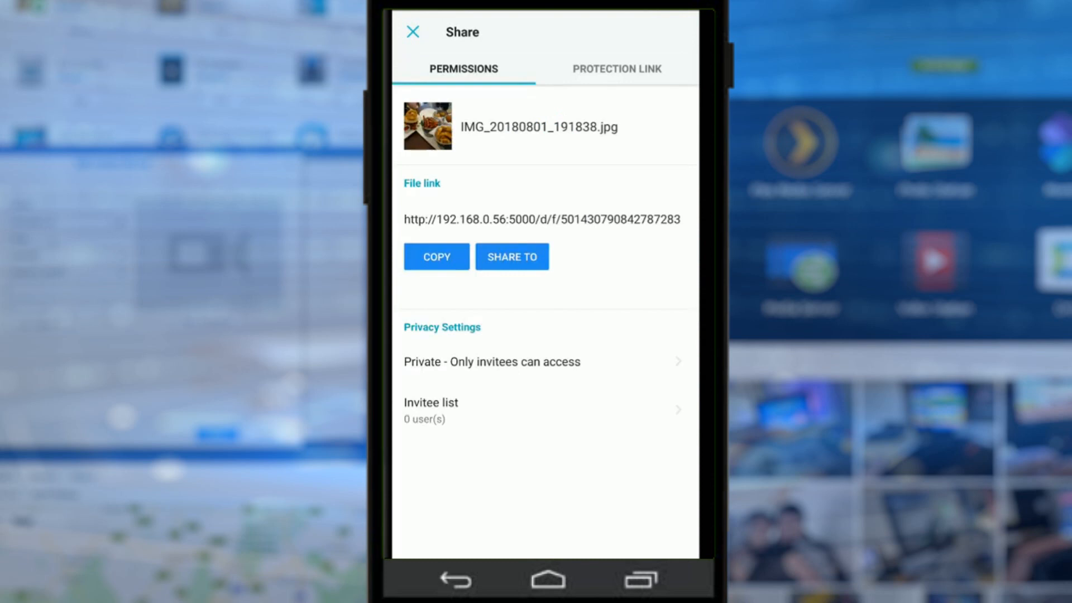
click(436, 256)
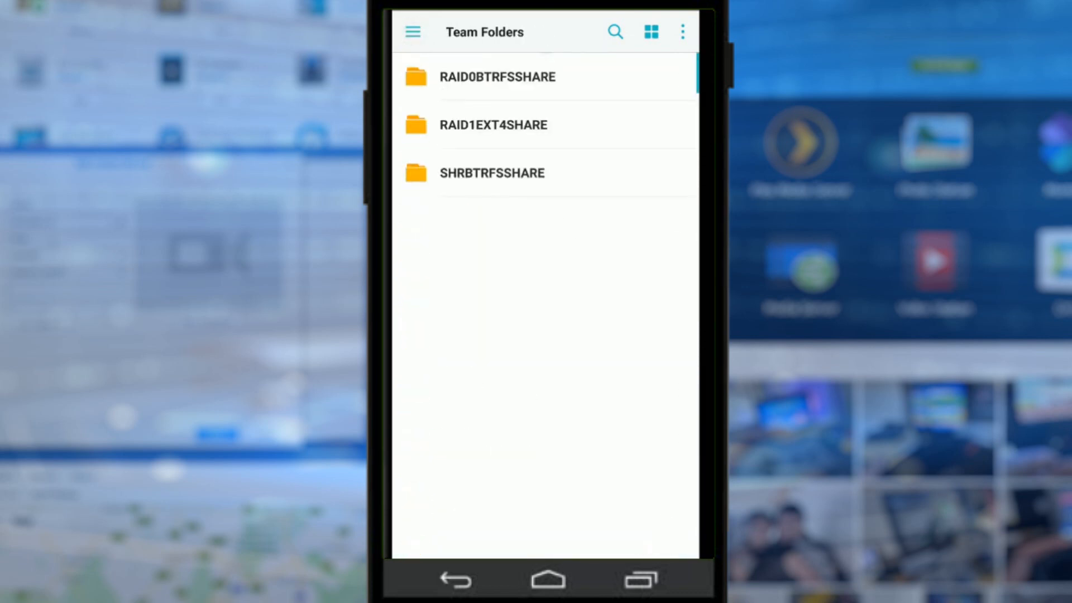
Browse the Shared Items, Recent, Starred and Offline Access views
click(412, 31)
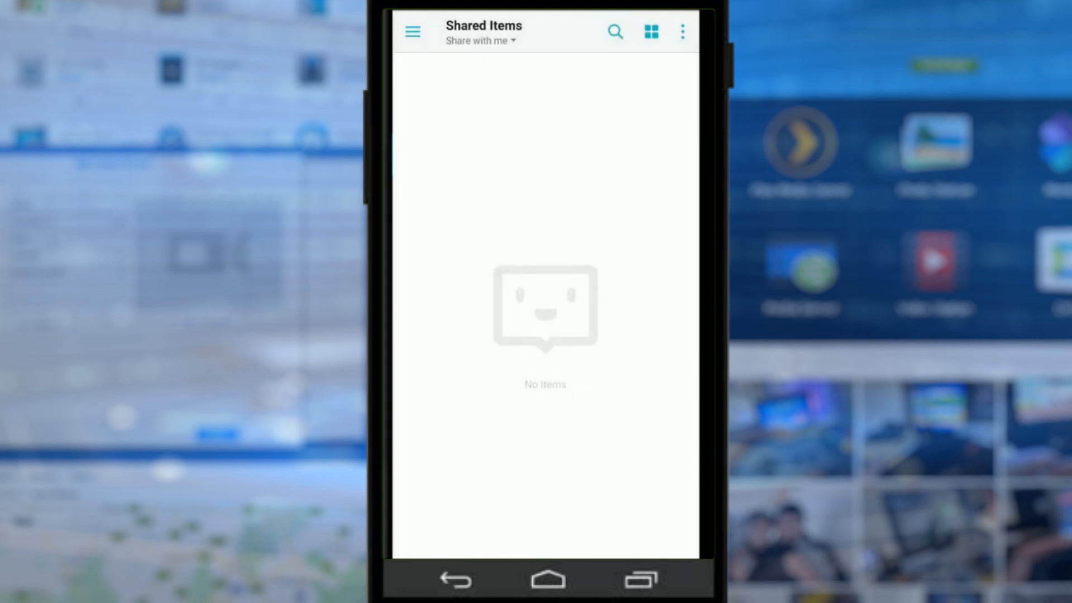
click(412, 31)
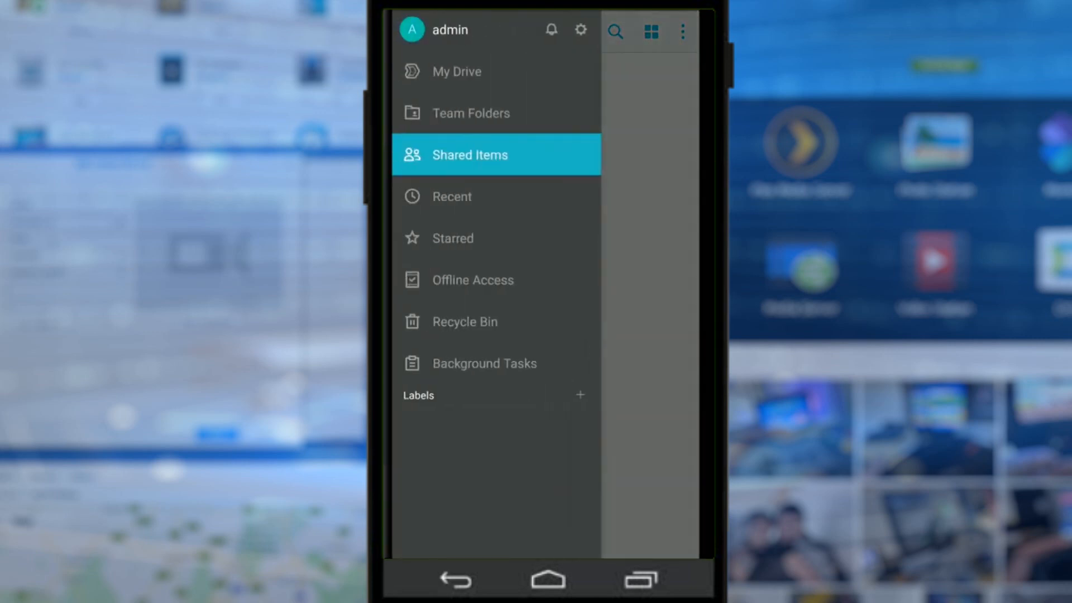
click(451, 197)
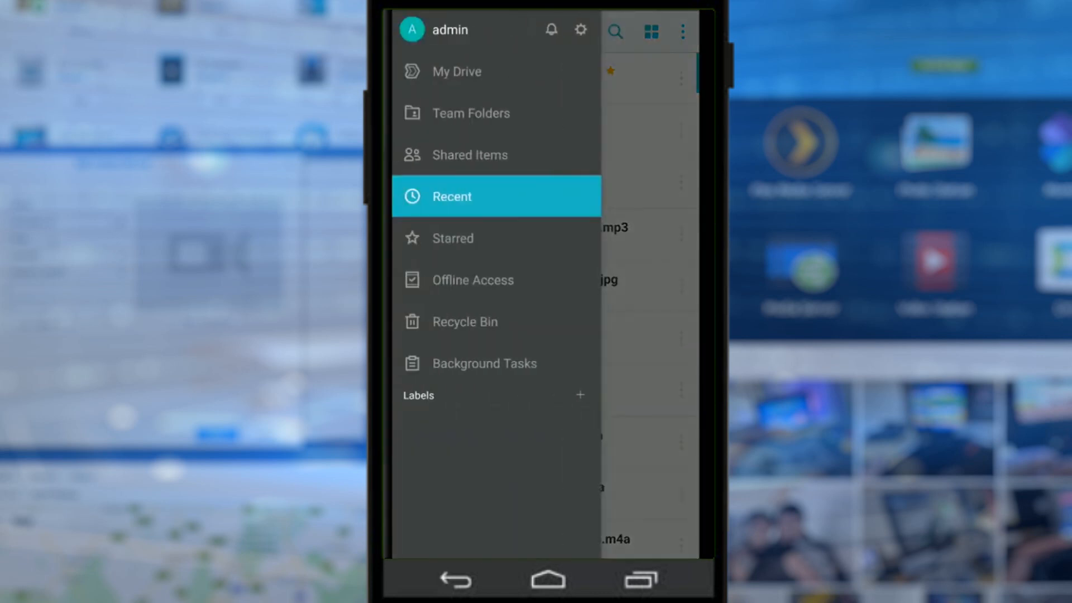
click(452, 238)
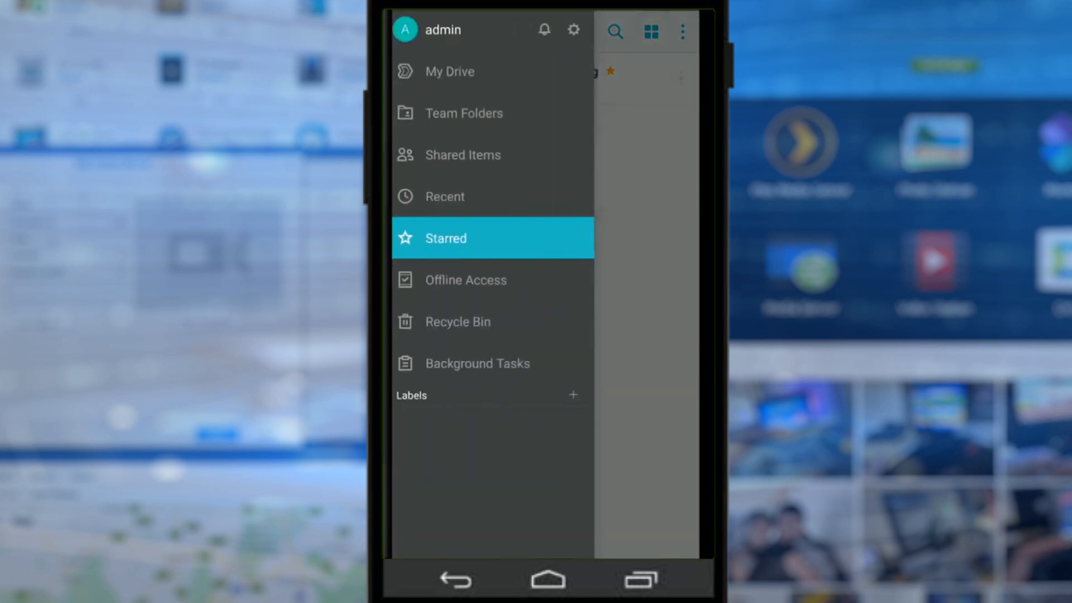
click(465, 279)
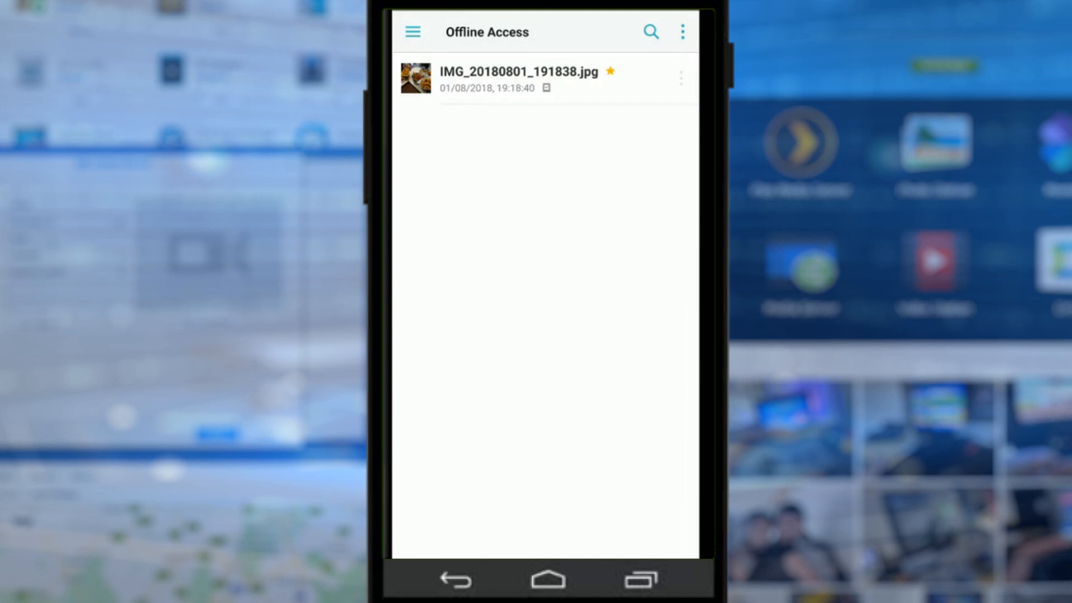
Check Background Tasks, then start creating a new label from the drawer
click(412, 31)
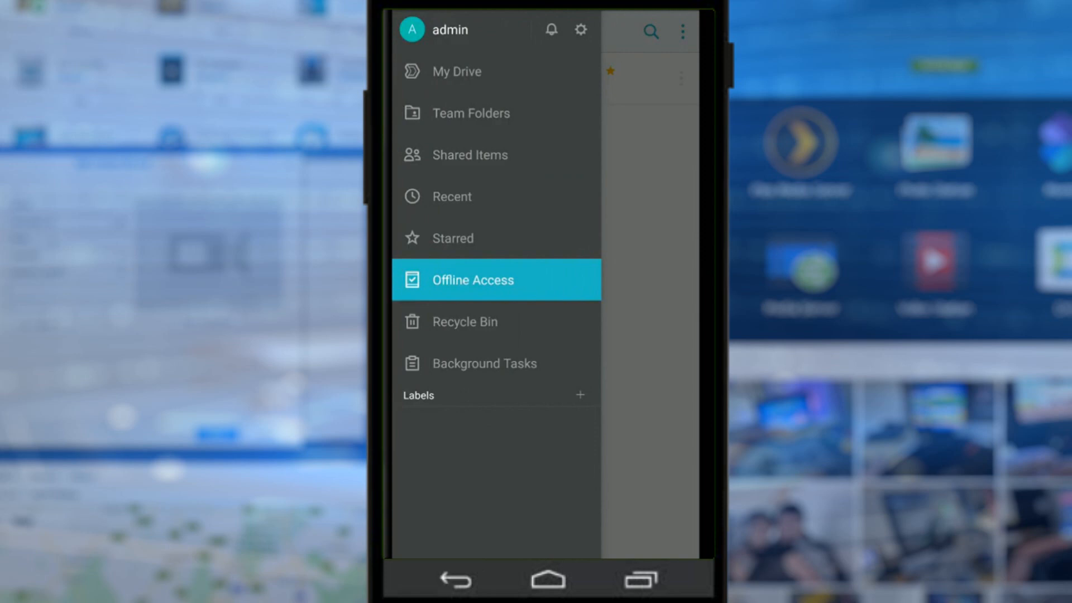
click(464, 321)
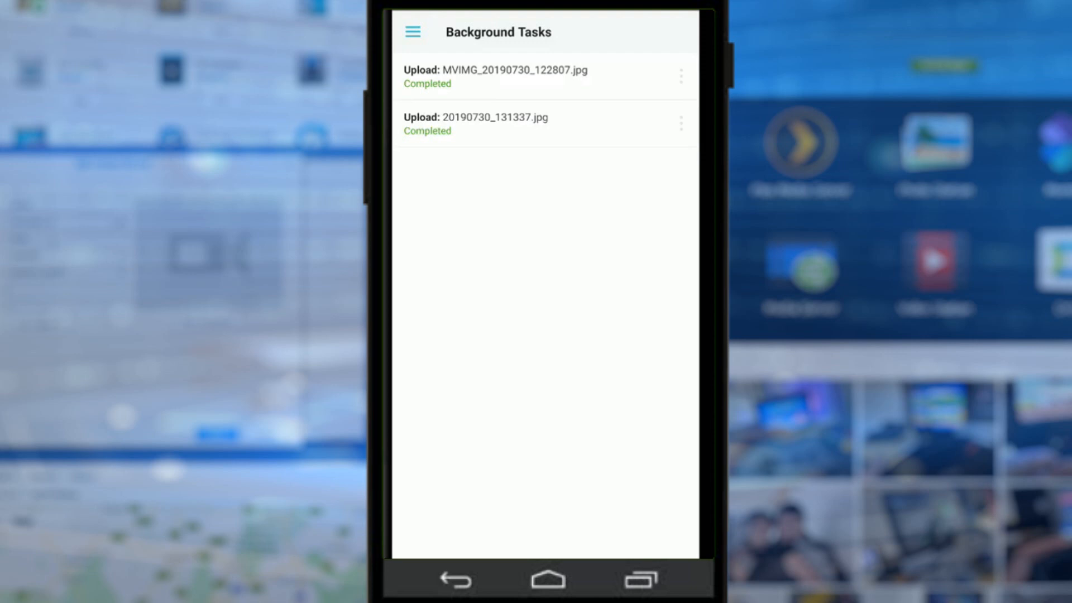
click(412, 32)
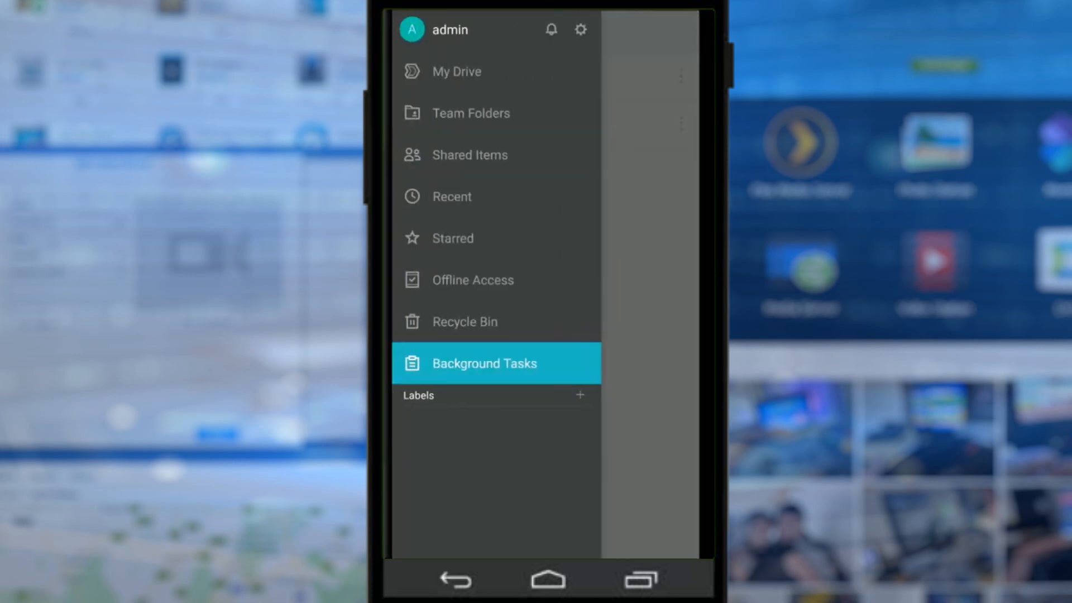
click(579, 395)
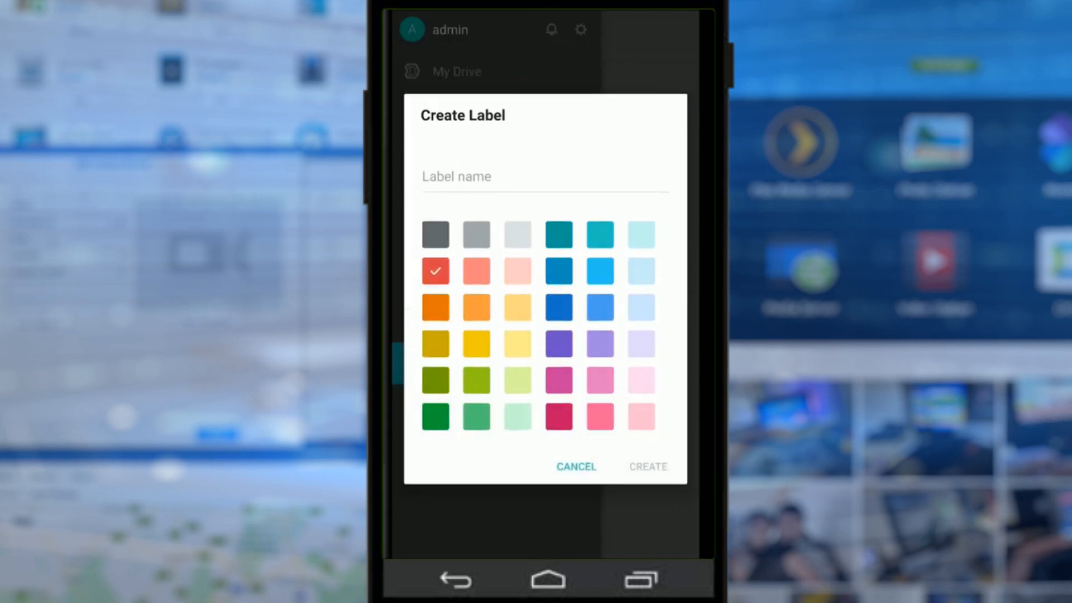
Create the red 'safe' label and view its empty item list from the navigation drawer
click(543, 176)
text(safe)
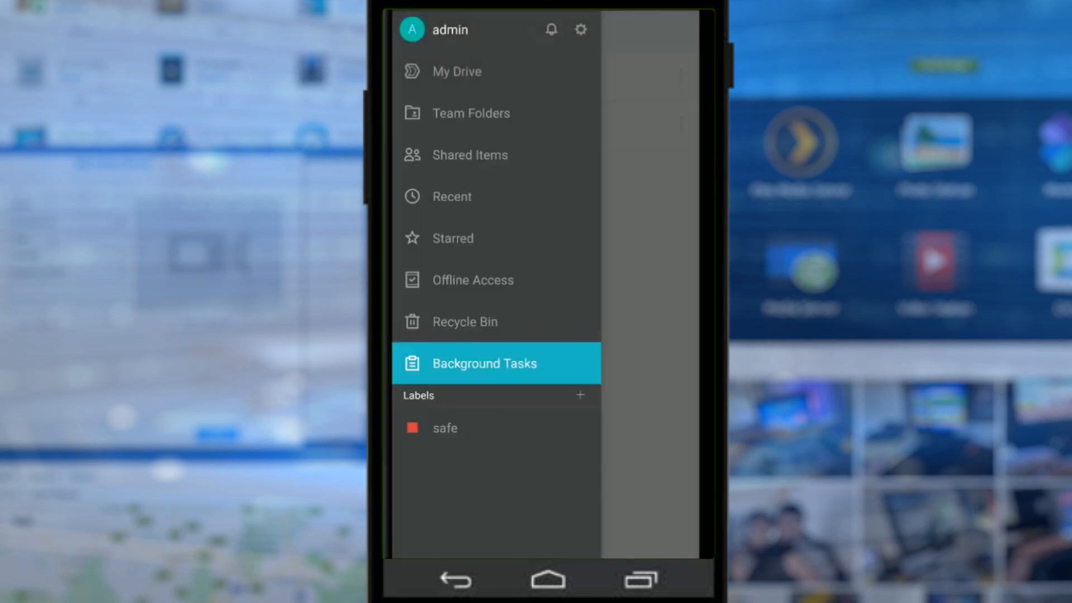
click(446, 428)
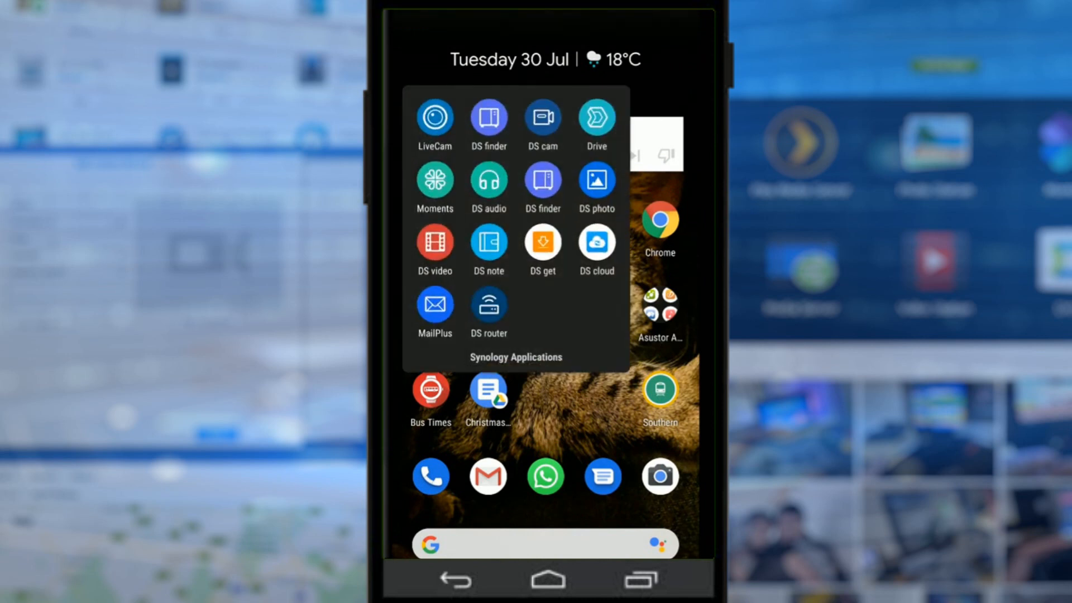
click(595, 116)
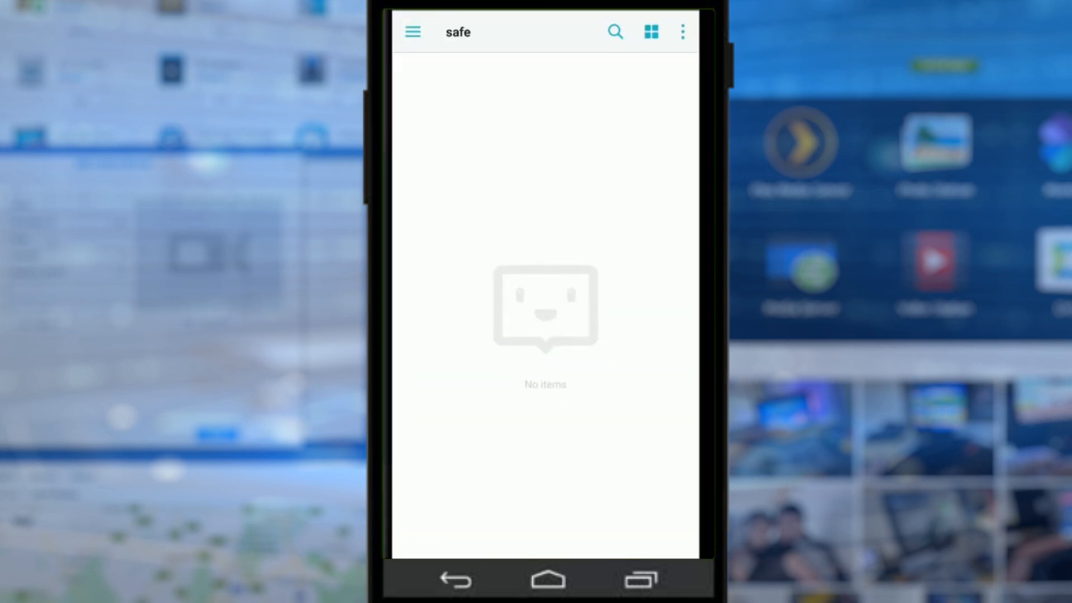
click(412, 32)
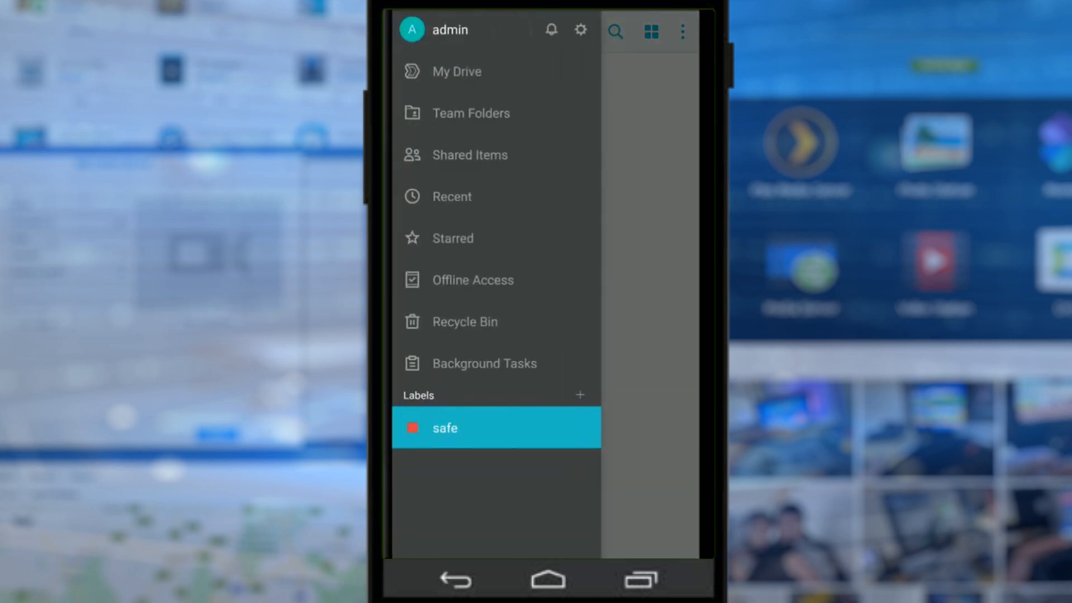
click(444, 428)
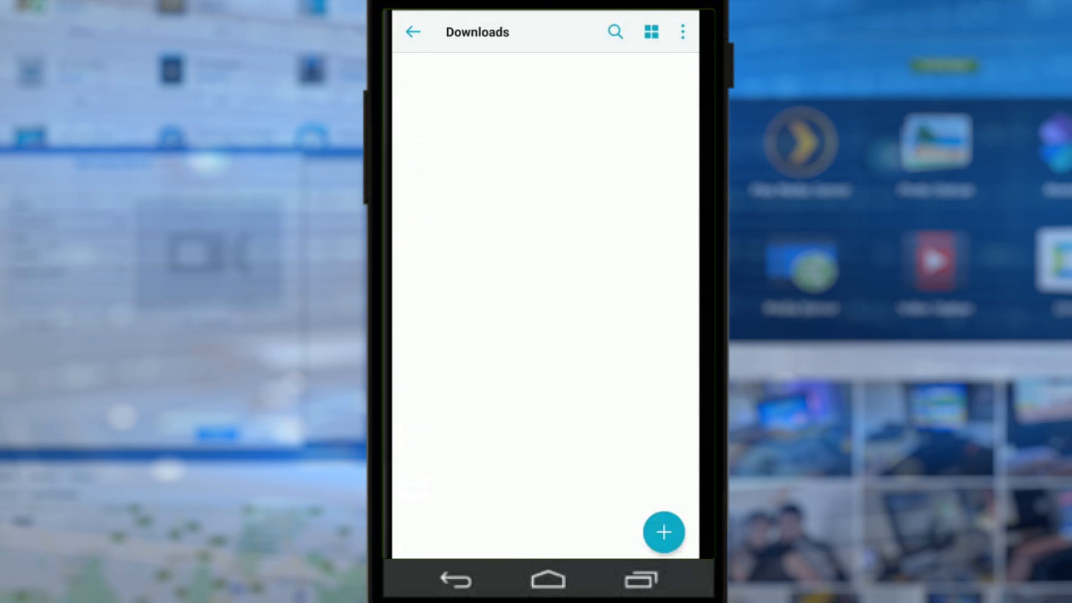
Tag the Water Drop-H264 75 720p.mov video in 720p Samples with the 'safe' label
click(476, 32)
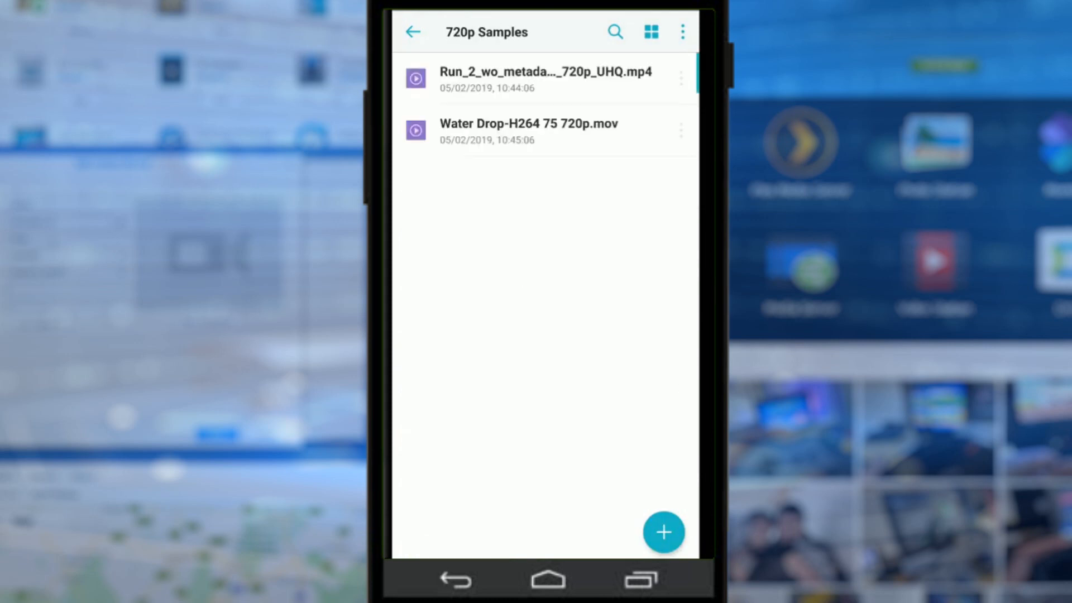
click(680, 130)
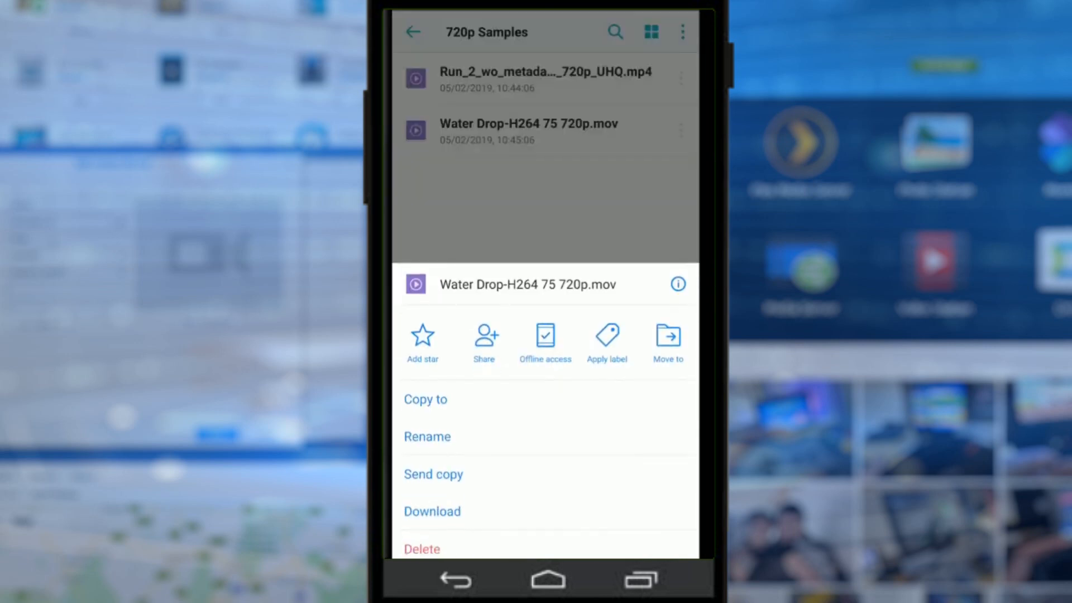
click(605, 342)
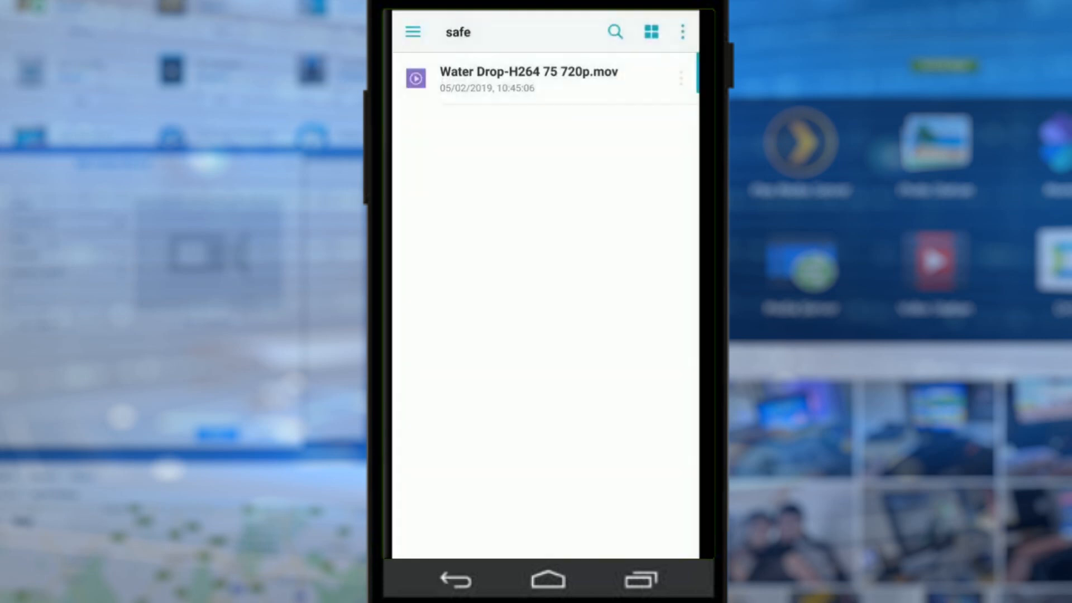
Play the Water Drop video from the 'safe' label's file list
click(528, 79)
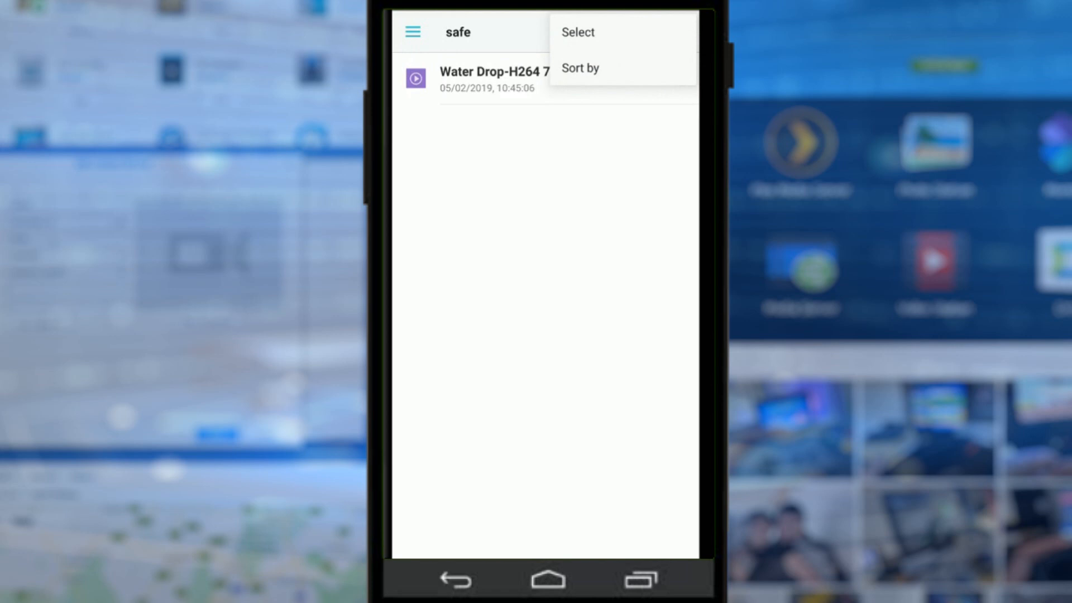
click(681, 31)
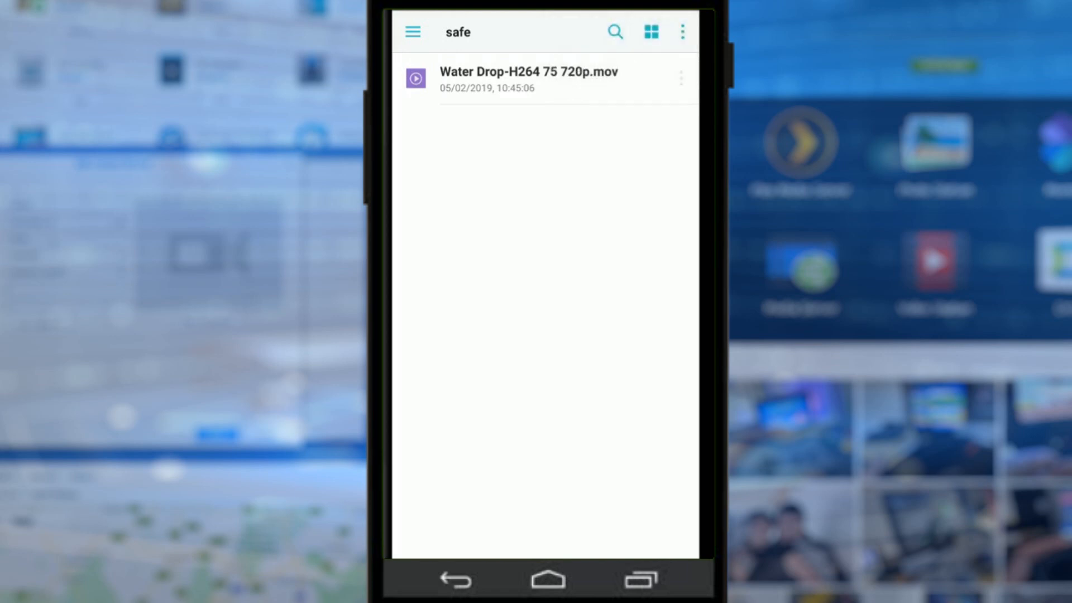
click(528, 78)
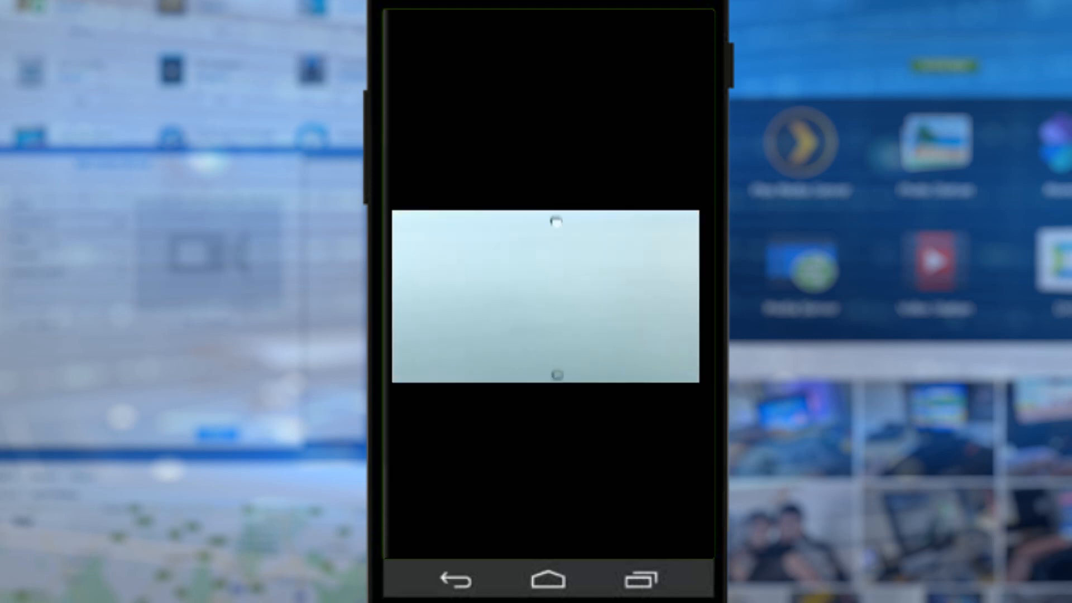
Leave the Water Drop player and switch to My Drive to reach the 4K Samples folder
click(545, 297)
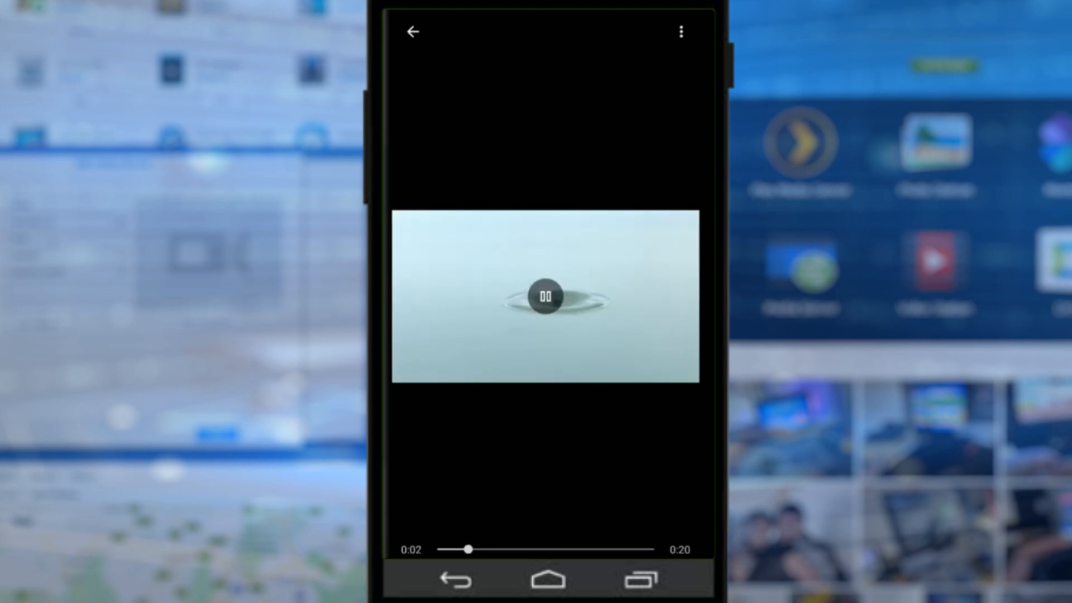
click(413, 32)
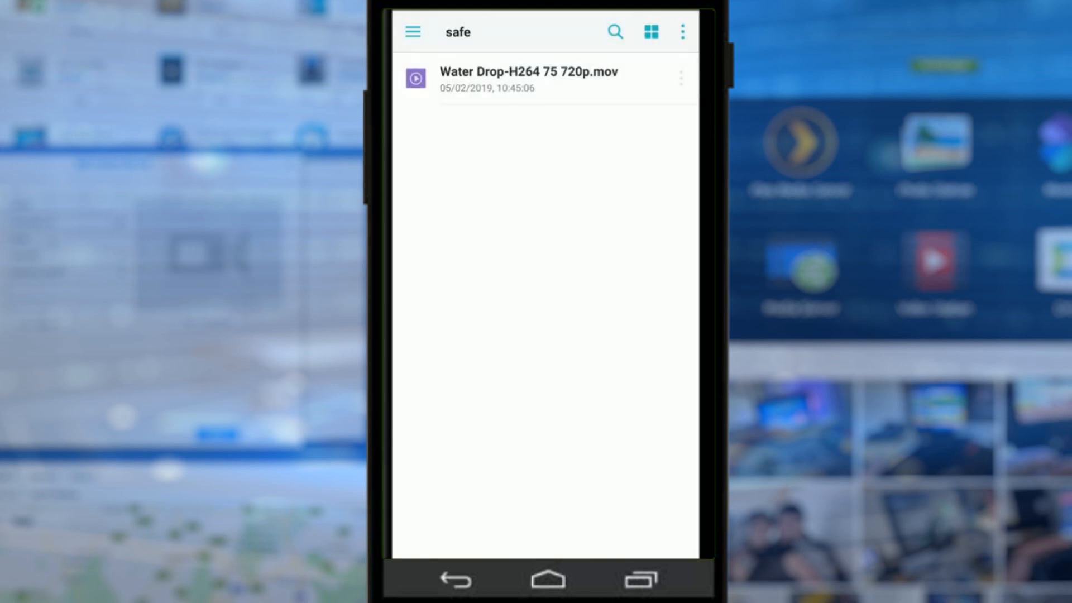
click(412, 32)
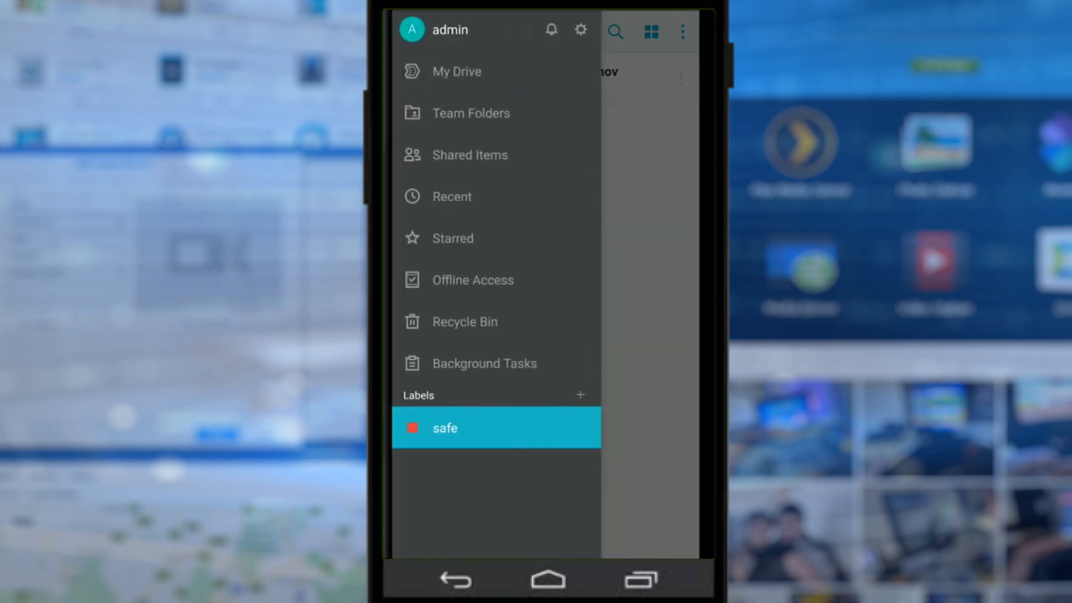
click(445, 428)
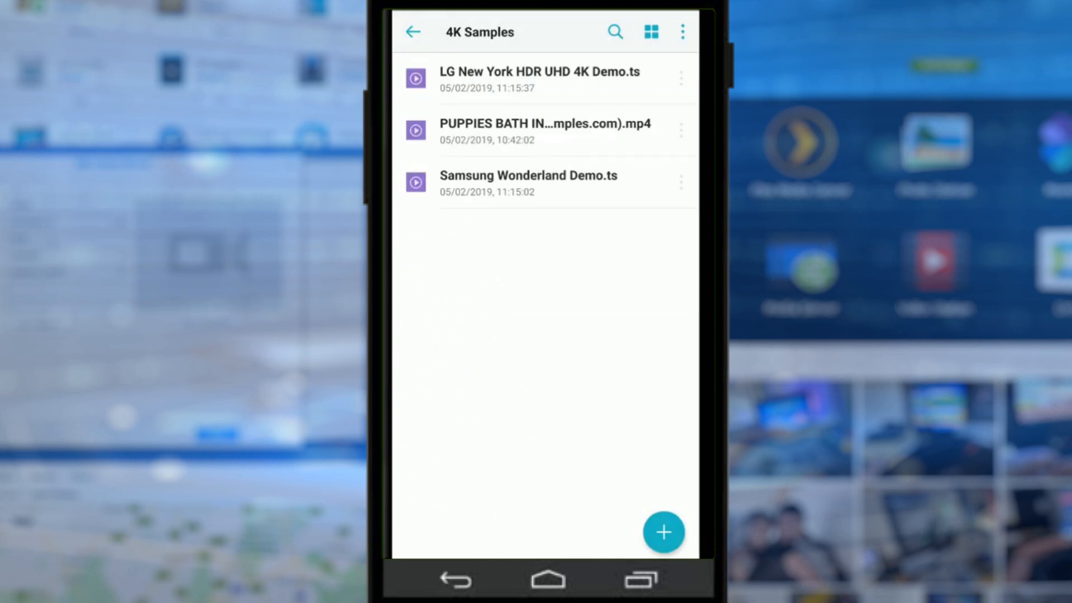
Back out of 4K Samples to the top-level My Drive folder list
click(540, 72)
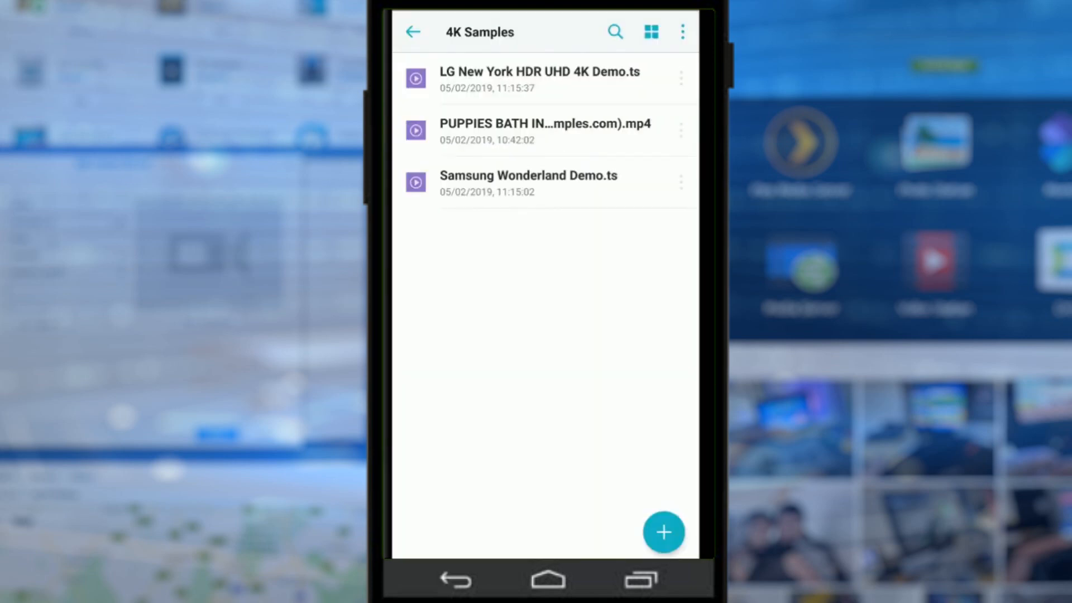
click(413, 31)
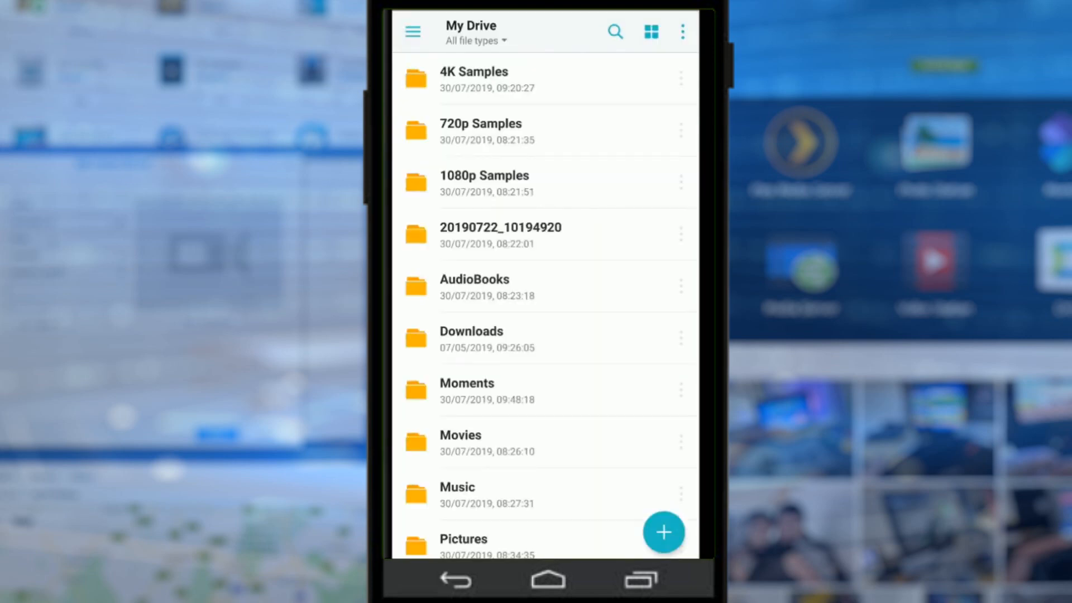
Reach the Settings screen via the drawer's gear icon after dismissing the overflow menu
click(681, 31)
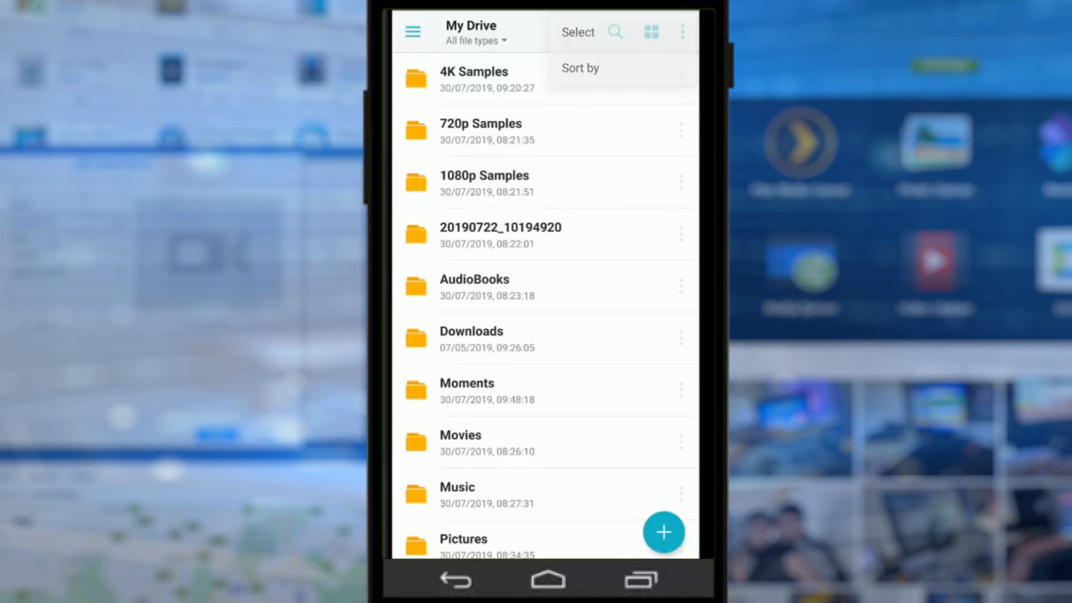
click(471, 32)
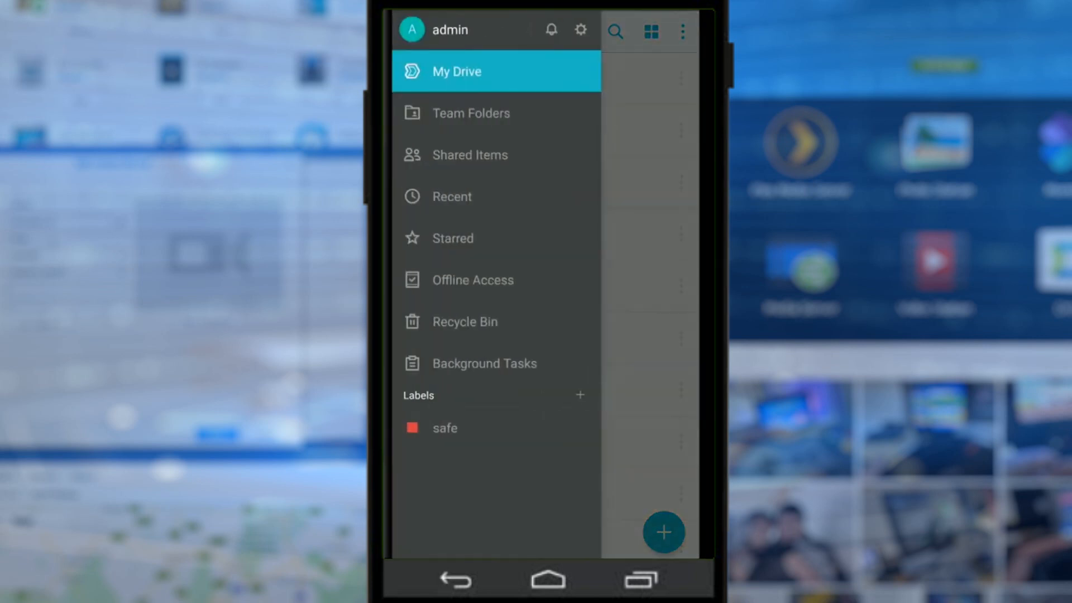
click(581, 32)
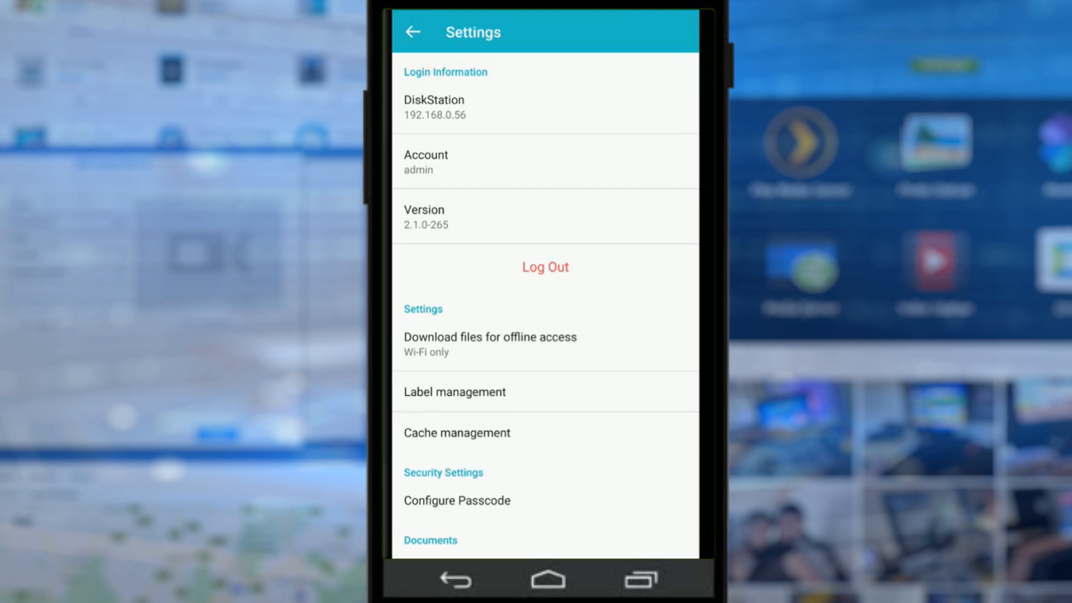
Scroll through Settings and reach Configure Passcode under Security Settings
scroll(down, 3)
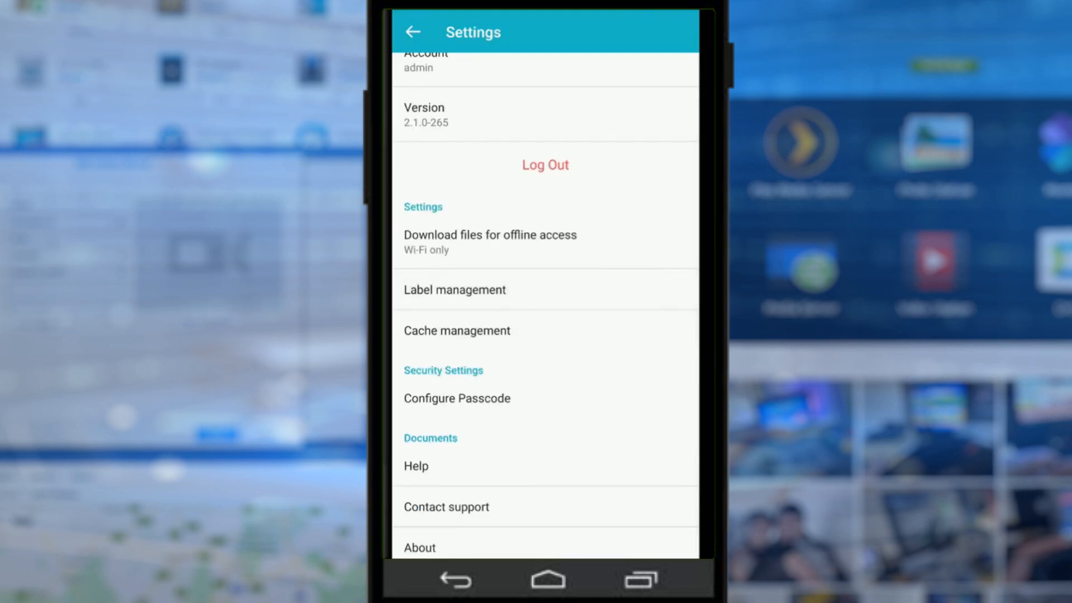
click(489, 234)
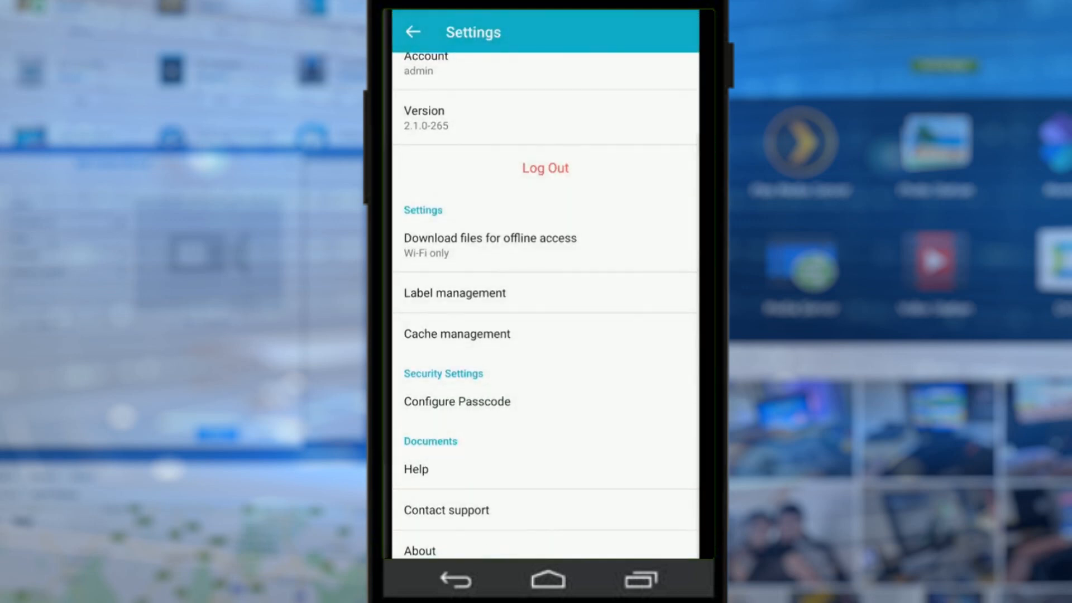
click(457, 334)
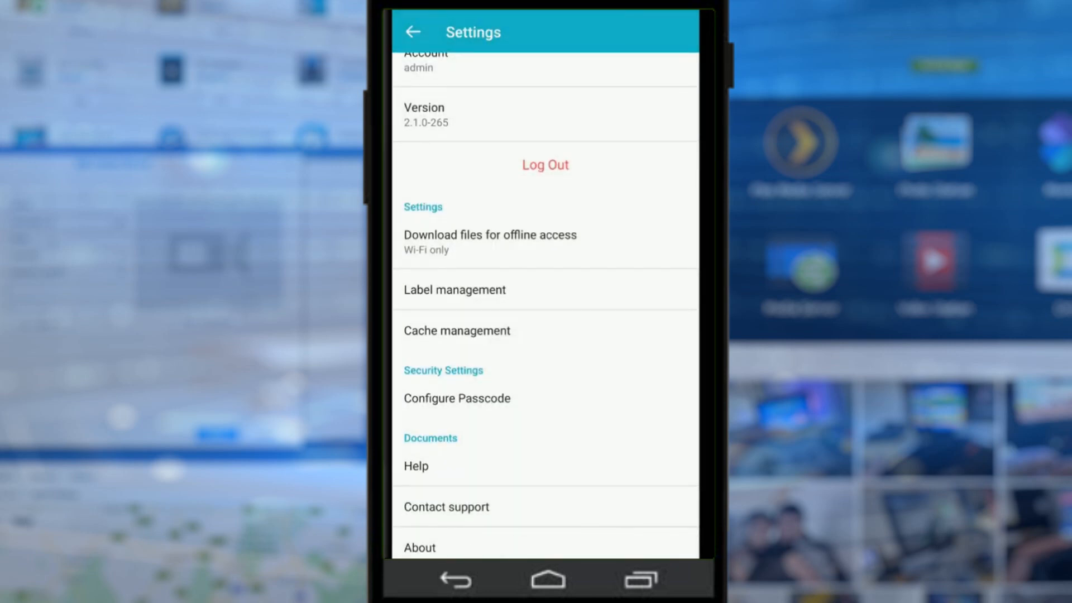
click(455, 397)
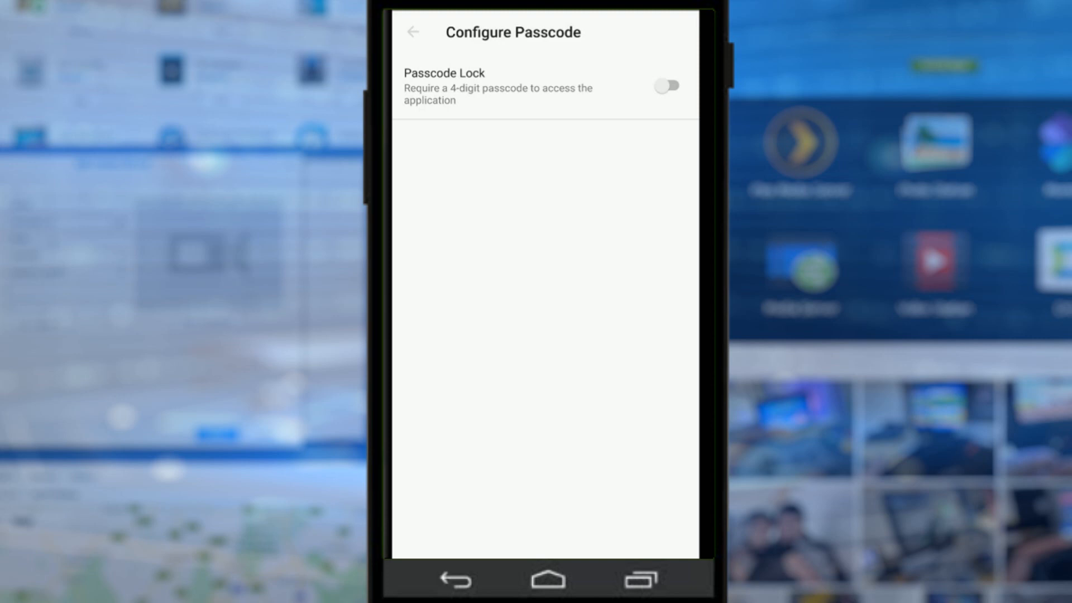
Leave Configure Passcode without enabling it and return to the My Drive folder list
click(413, 32)
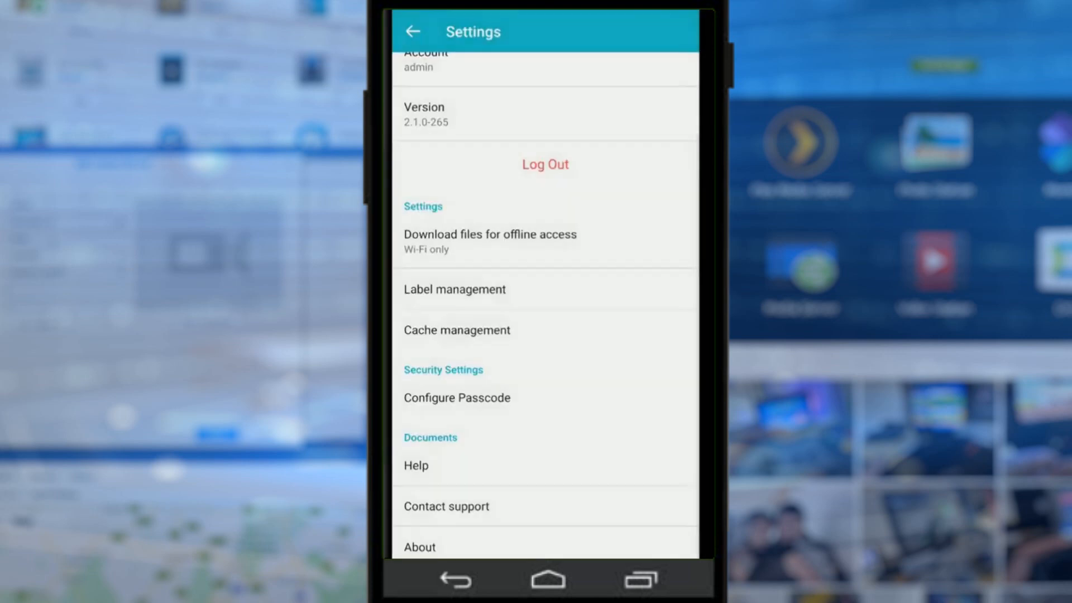
scroll(down, 3)
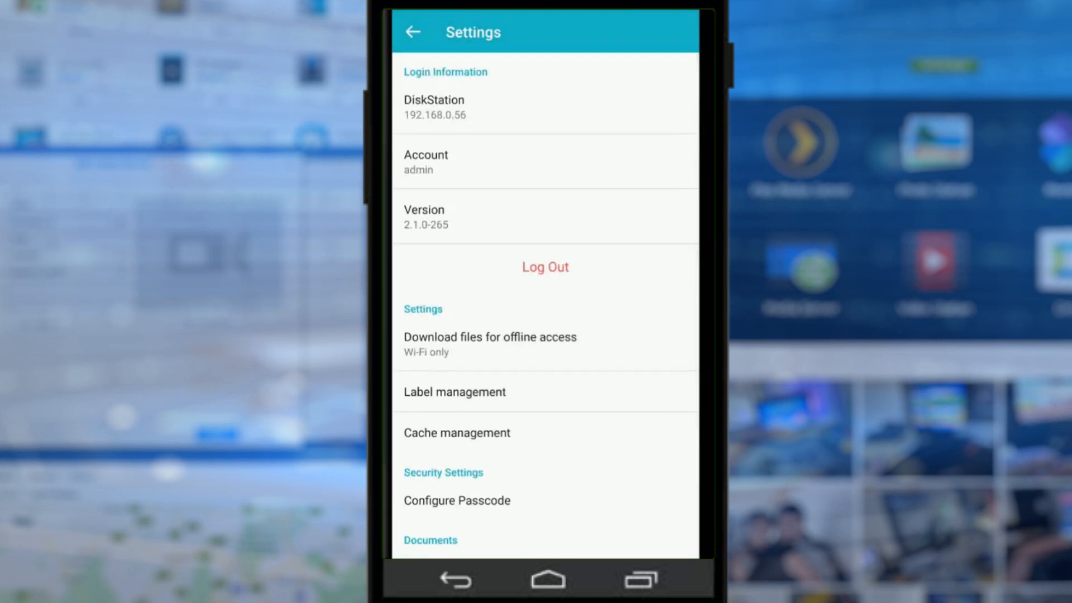
click(413, 32)
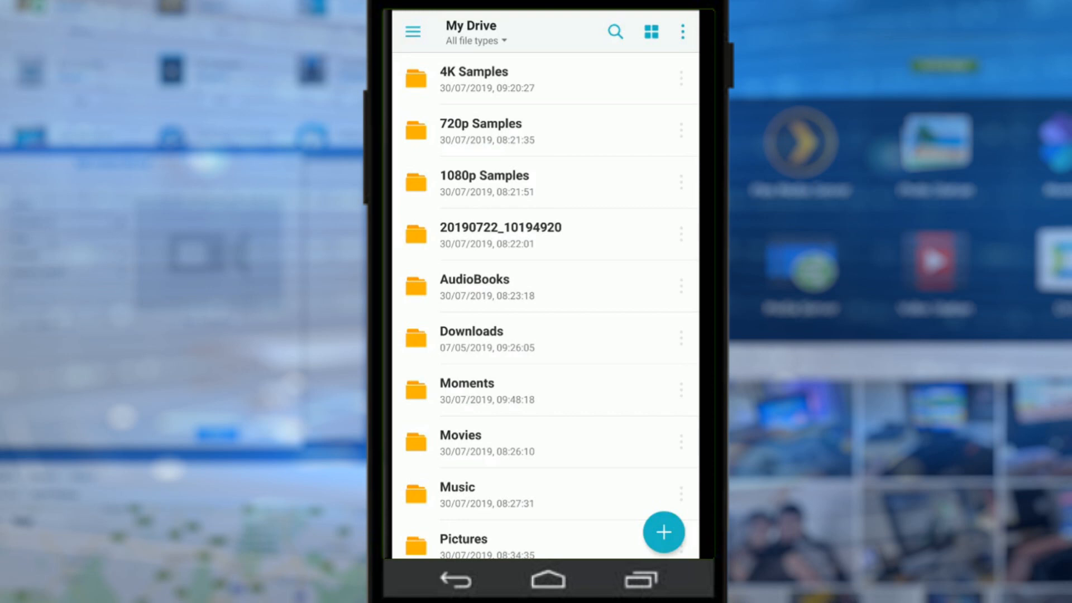
click(413, 32)
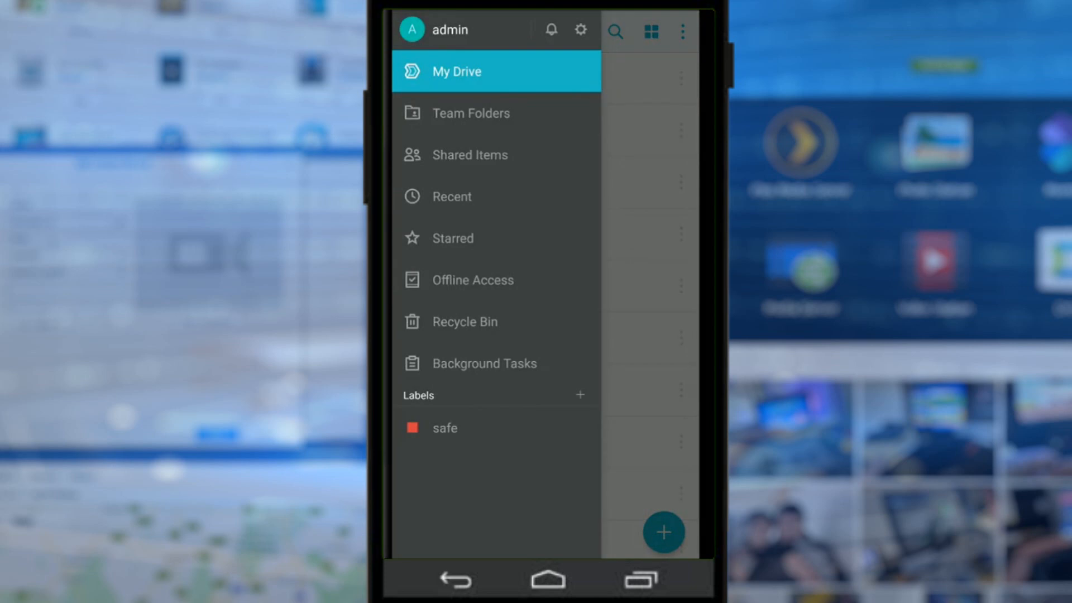
click(456, 71)
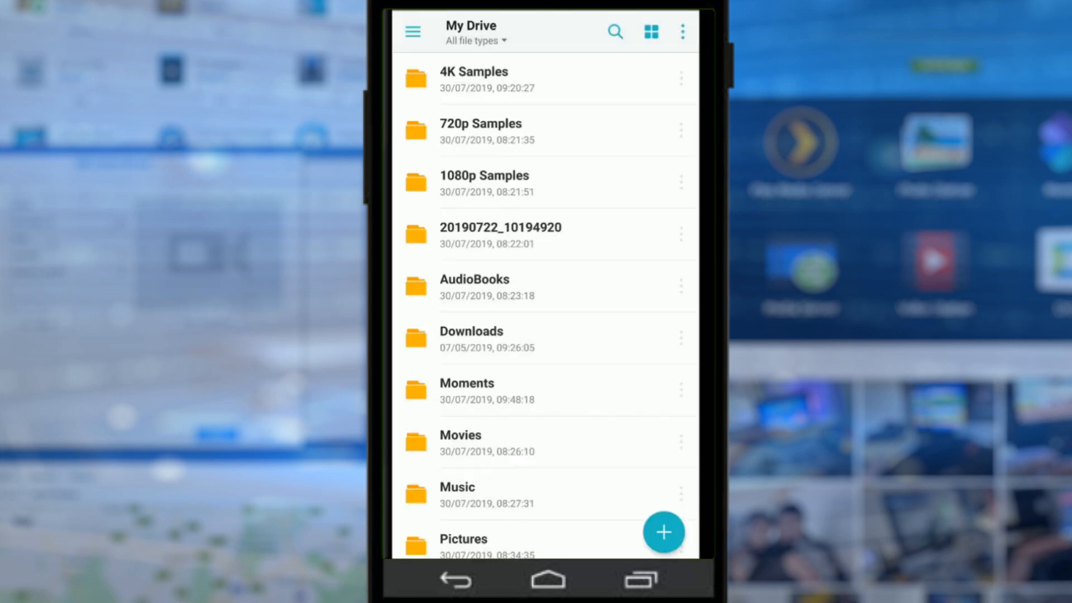